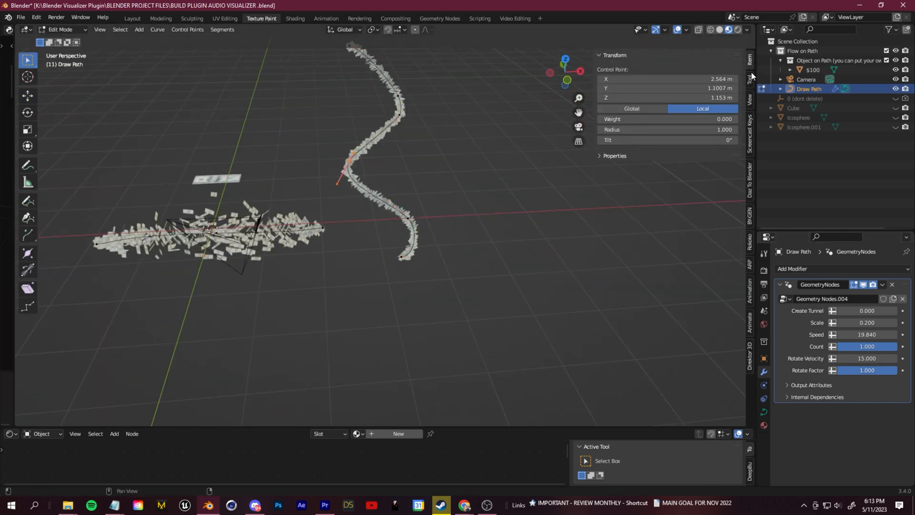
Load the 'Your Text Here' spinning text scene and expand the Direktor 3D Tools panel.
{"action": "key", "text": "space"}
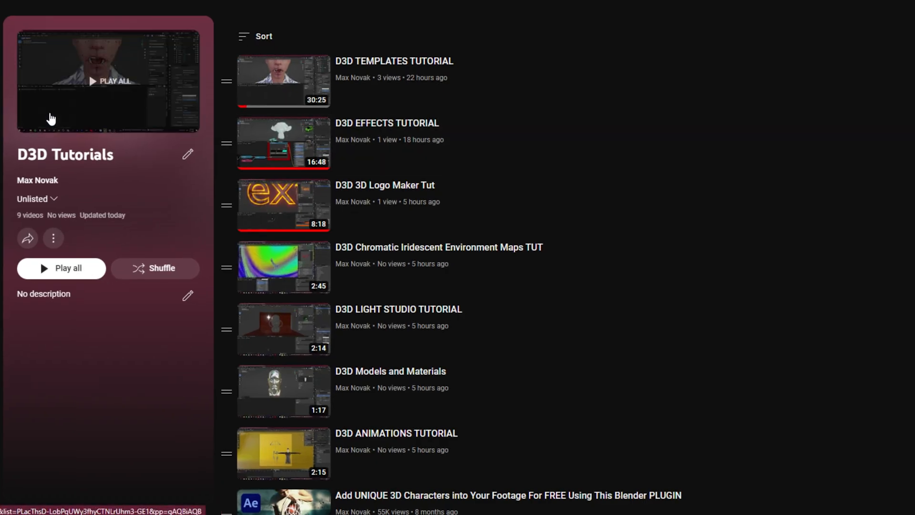
{"action": "left_click", "coordinate": [109, 80]}
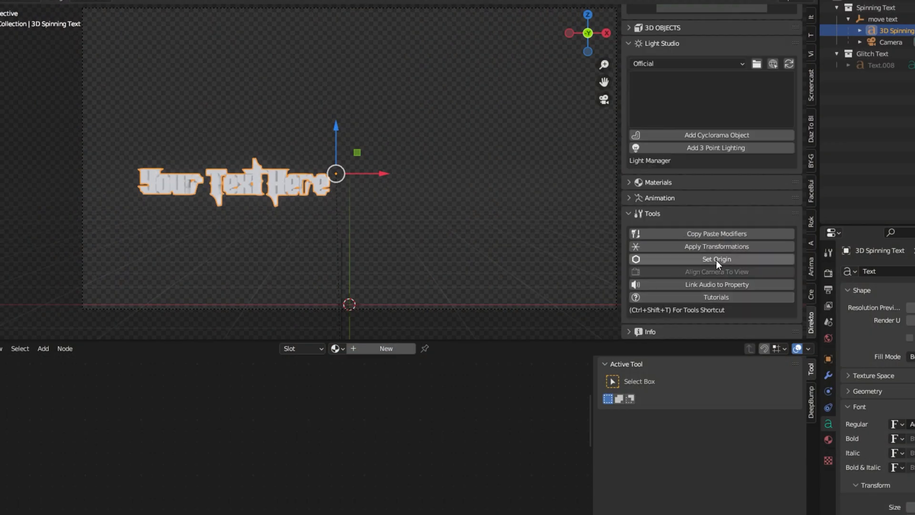
Reset the spinning text's origin and open the Direktor 3D template gallery.
{"action": "left_click", "coordinate": [715, 258]}
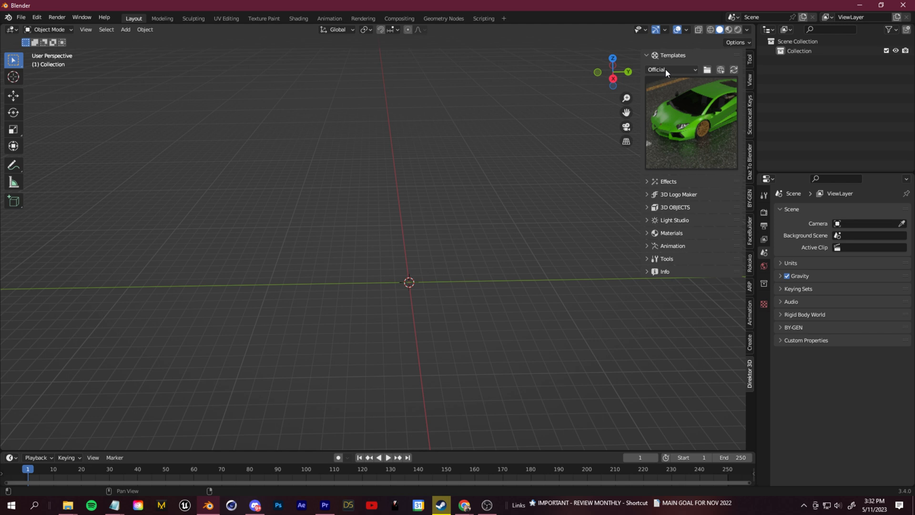
{"action": "left_click", "coordinate": [670, 69]}
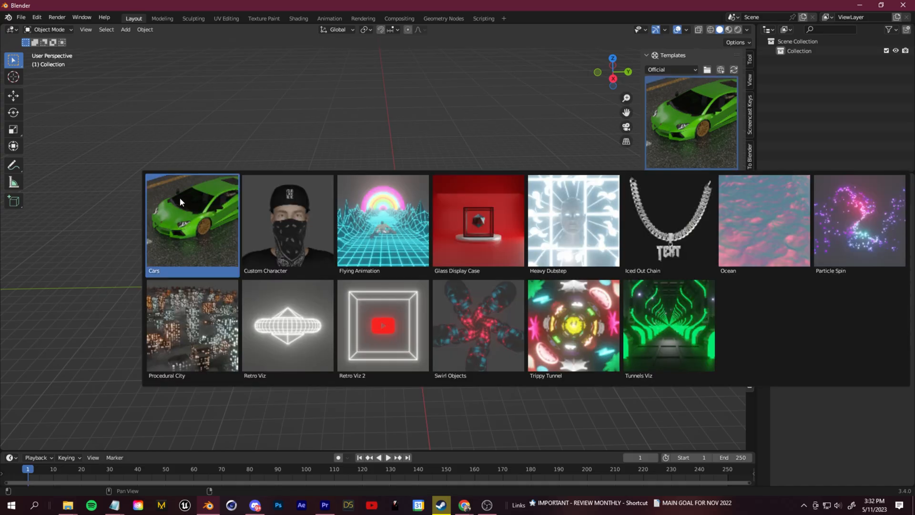
Browse the Cars, Heavy Dubstep and Retro Viz thumbnails, then load Procedural City.
{"action": "left_click", "coordinate": [382, 225]}
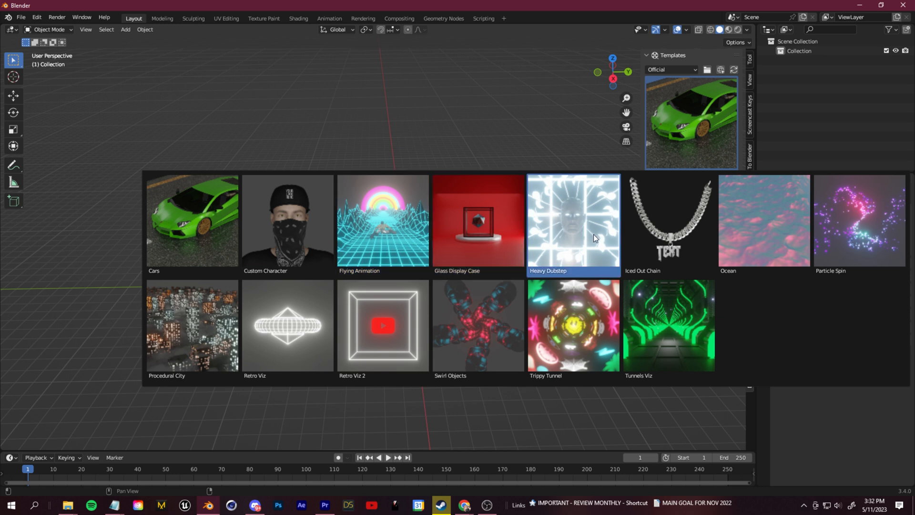
{"action": "left_click", "coordinate": [192, 325]}
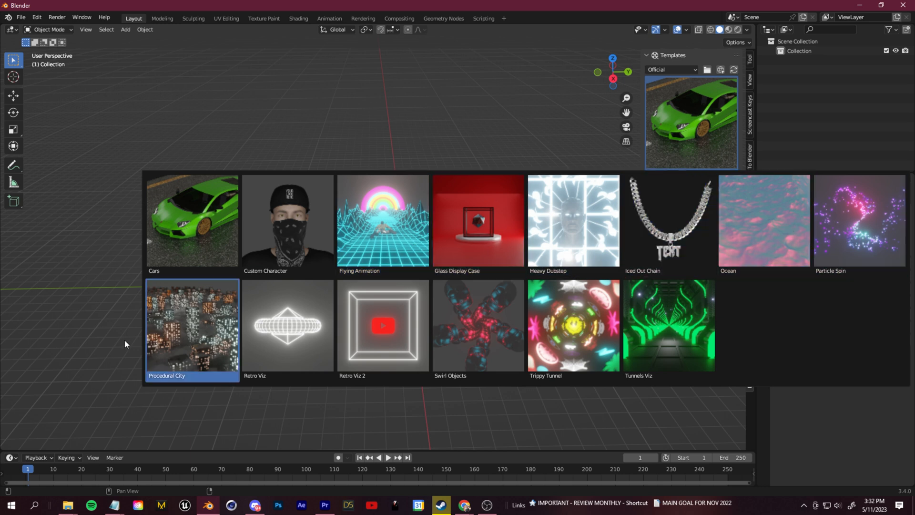
{"action": "left_click", "coordinate": [286, 325]}
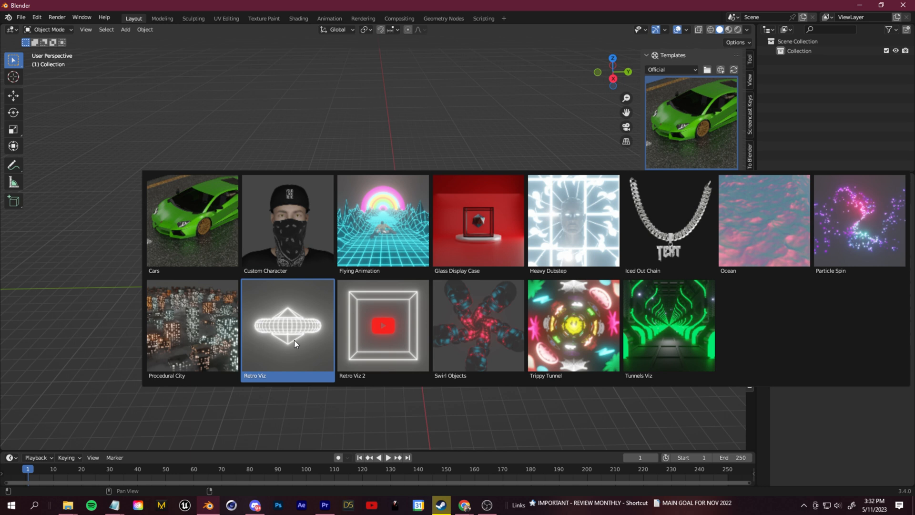
{"action": "left_click", "coordinate": [192, 325]}
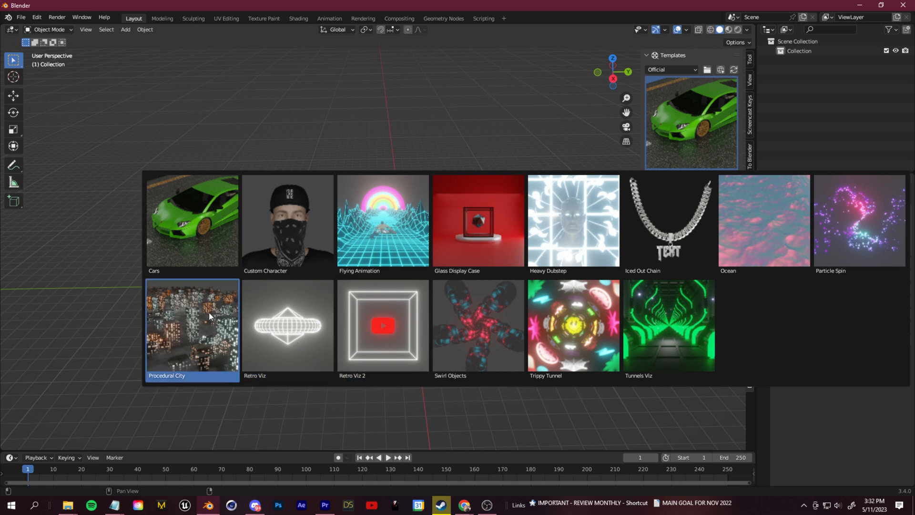
{"action": "double_click", "coordinate": [192, 324]}
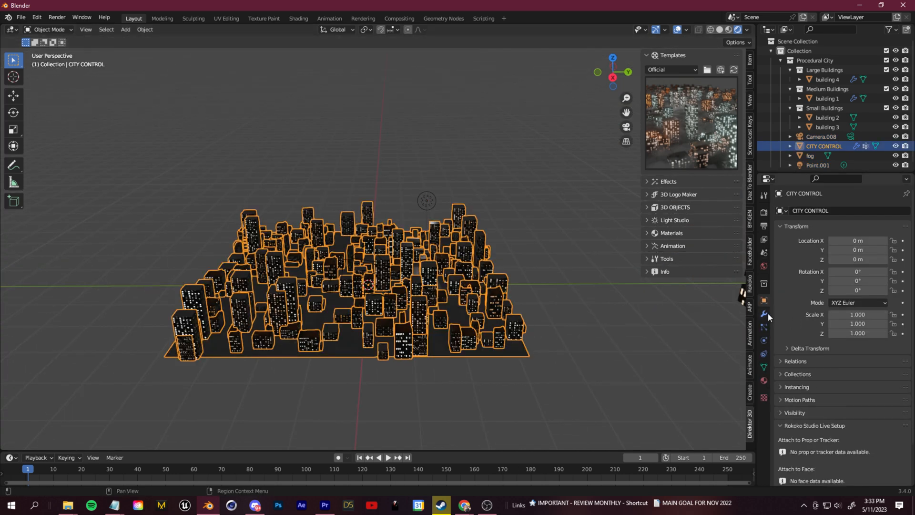
Raise CITY CONTROL's Small Density Factor to 0.314 and move Point.001 over the city.
{"action": "left_click", "coordinate": [764, 314]}
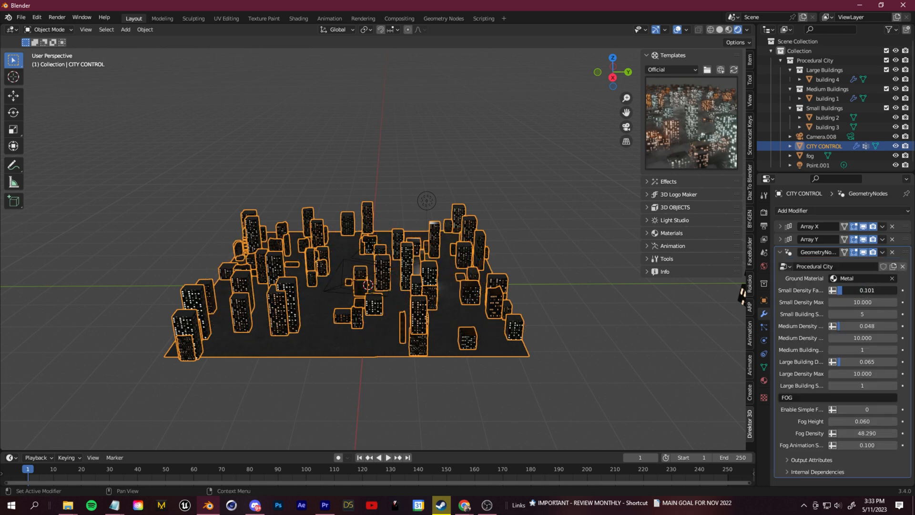
{"action": "left_click_drag", "start_coordinate": [846, 290], "coordinate": [864, 290]}
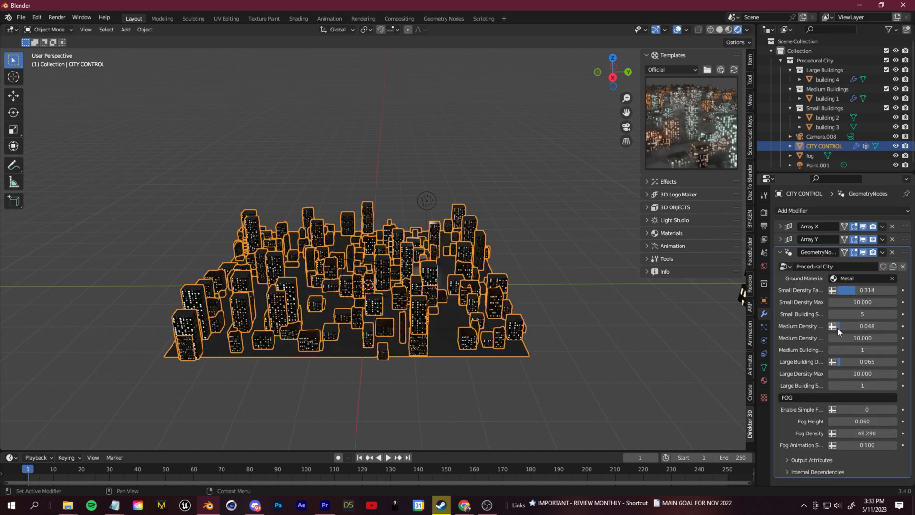
{"action": "left_click", "coordinate": [865, 408]}
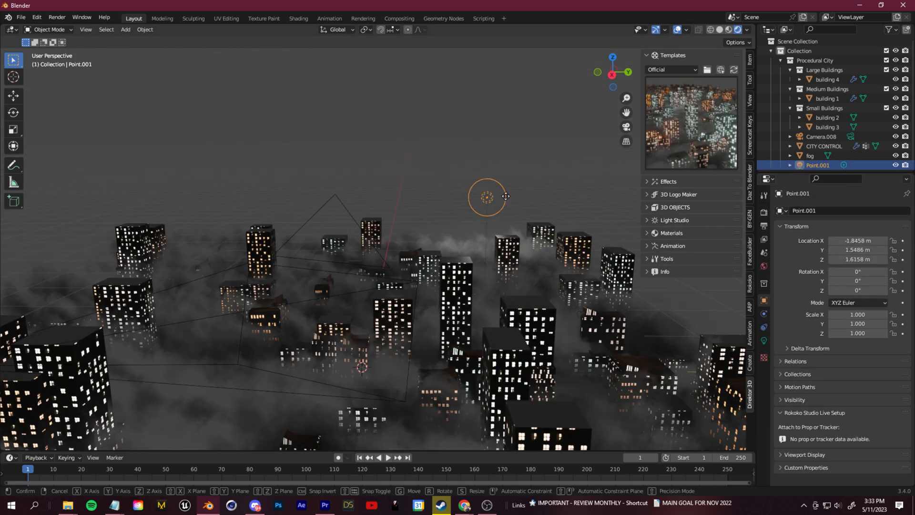
{"action": "left_click_drag", "start_coordinate": [487, 196], "coordinate": [443, 203]}
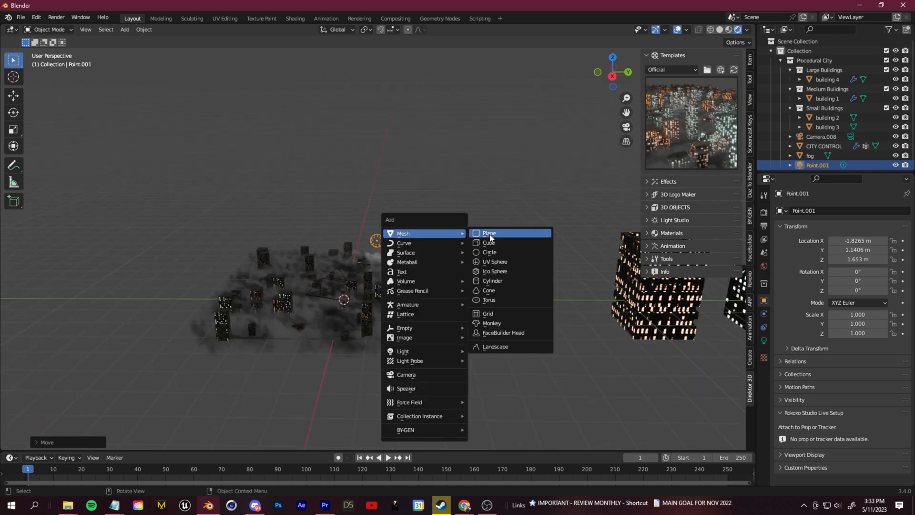
Add a new mesh, then load the Heavy Dubstep template from the Templates panel.
{"action": "left_click", "coordinate": [489, 242]}
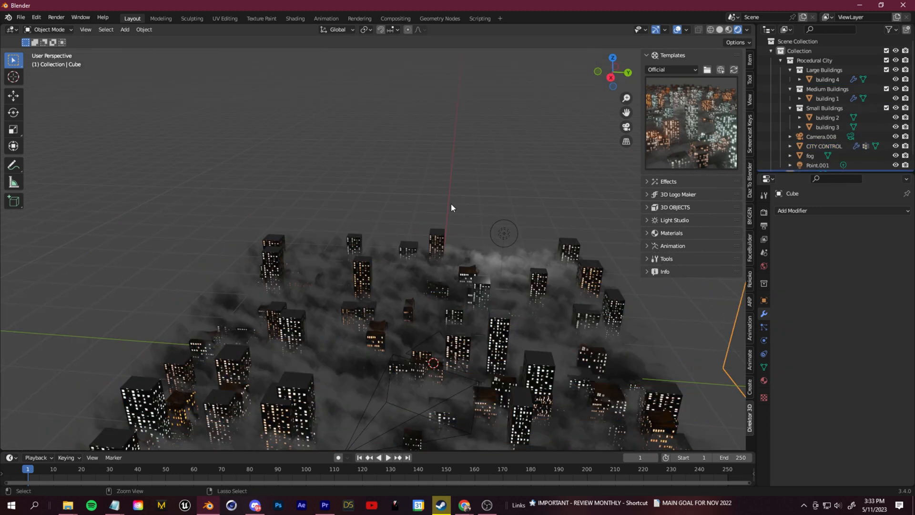
{"action": "left_click", "coordinate": [824, 145]}
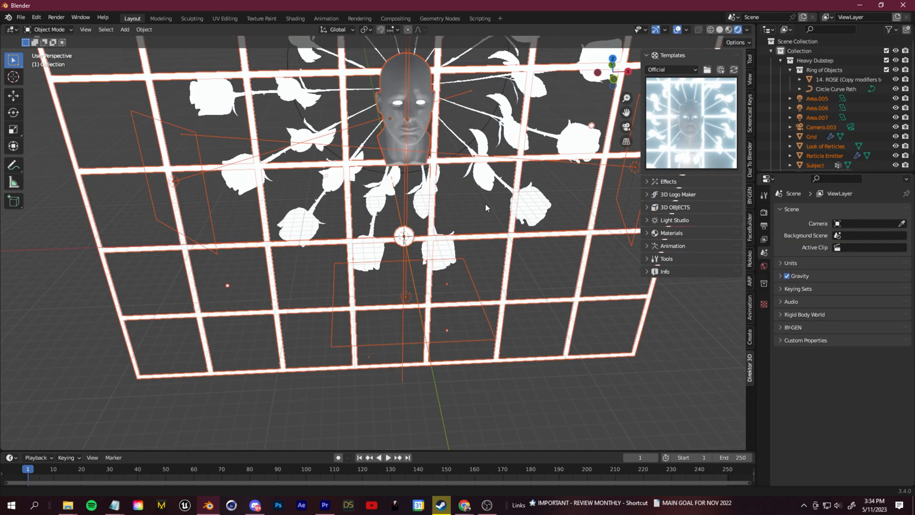
Move the timeline to frame 59 and expand the Direktor 3D Tools list.
{"action": "left_click", "coordinate": [387, 457]}
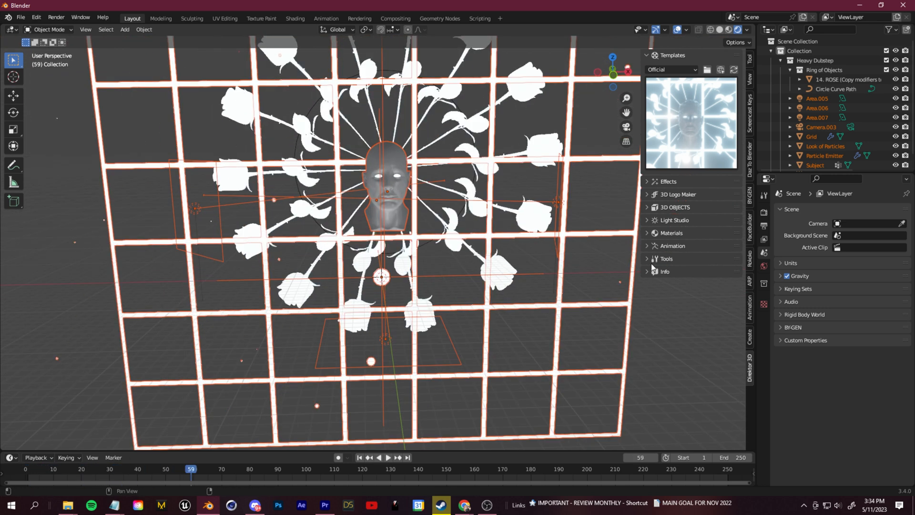
{"action": "left_click", "coordinate": [666, 258]}
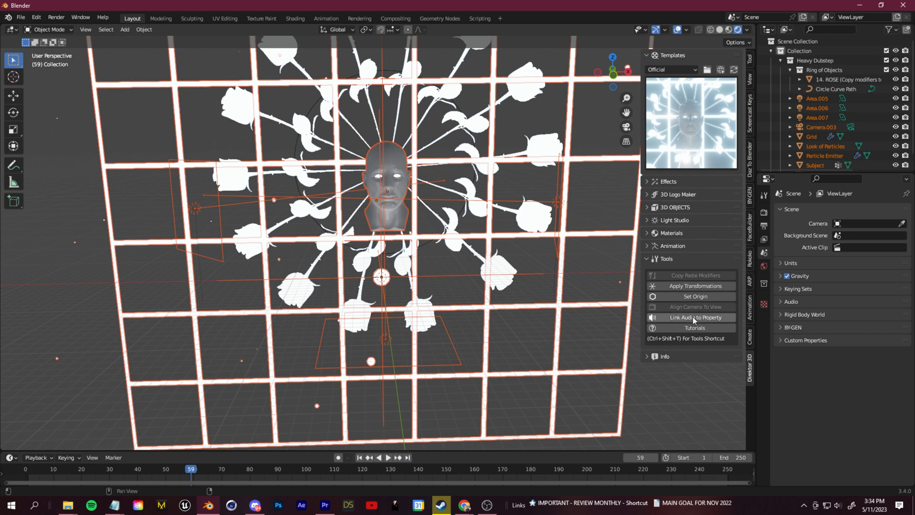
{"action": "mouse_move", "coordinate": [694, 317]}
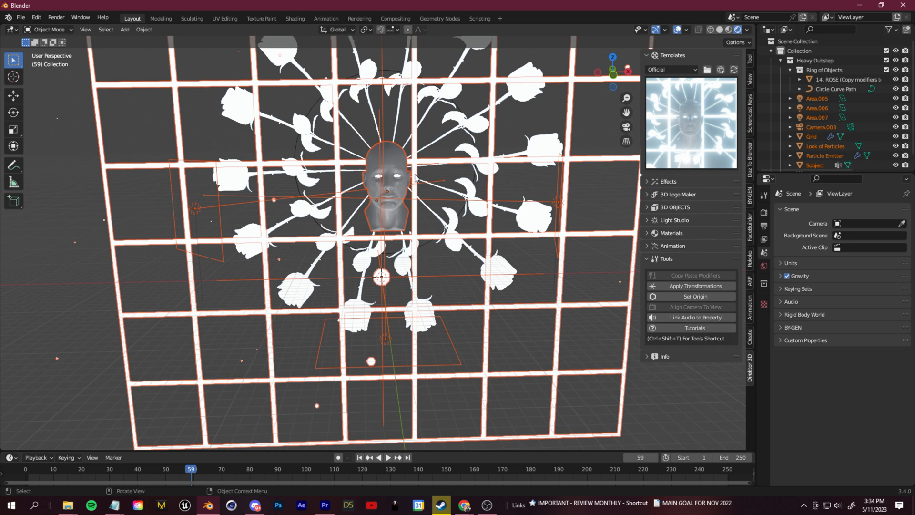
{"action": "mouse_move", "coordinate": [523, 155]}
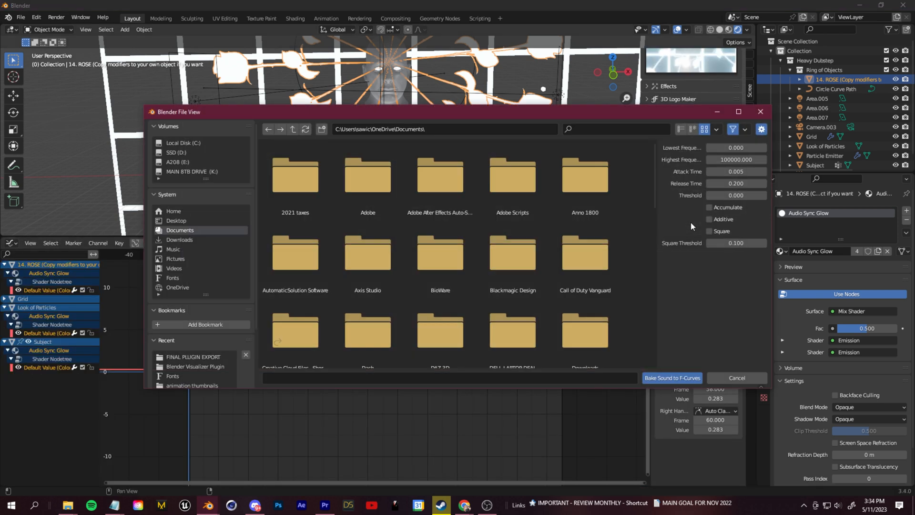
Bake a .wav track into the roses' glow and scrub frames to watch it react.
{"action": "left_click", "coordinate": [196, 366]}
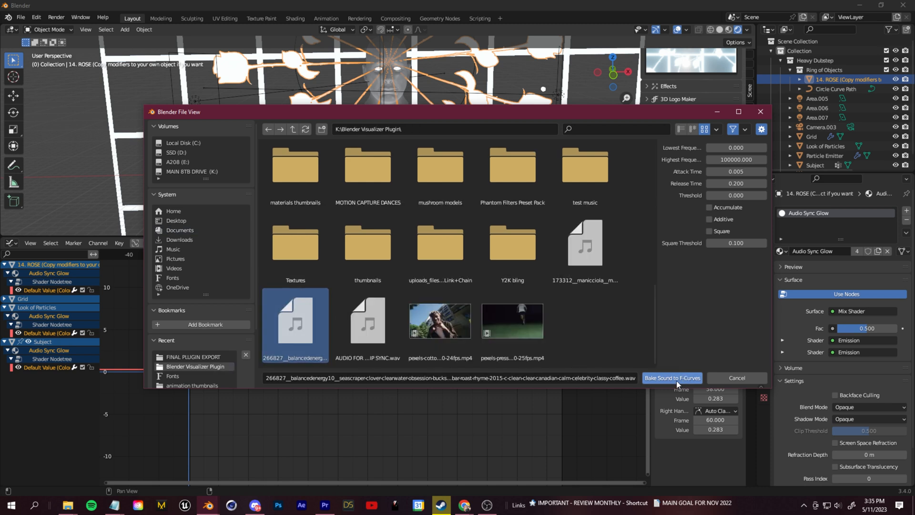
{"action": "left_click", "coordinate": [671, 377]}
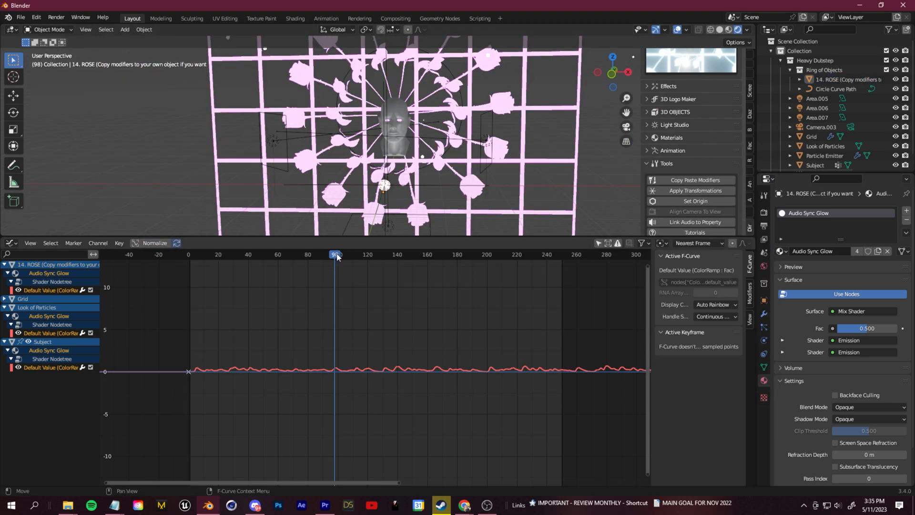
{"action": "left_click_drag", "start_coordinate": [335, 255], "coordinate": [392, 254]}
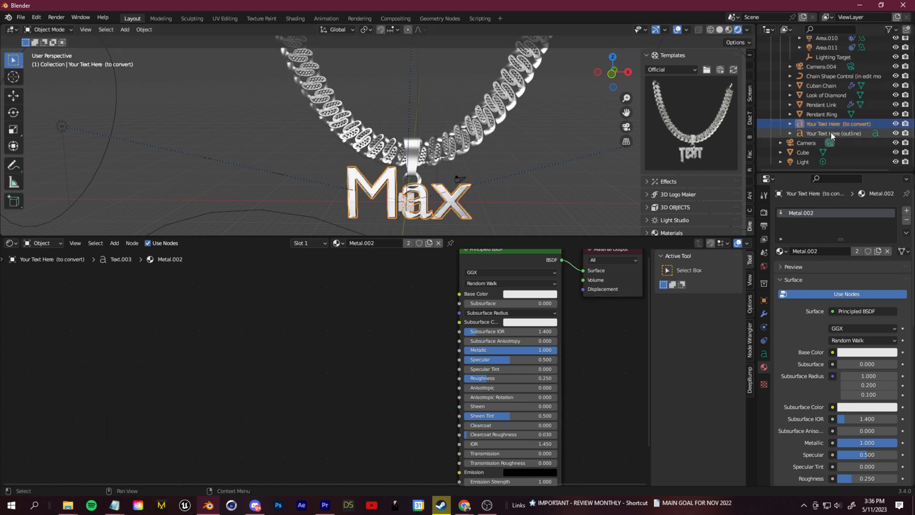
Select the Iced Out Chain template's text outline object.
{"action": "left_click", "coordinate": [884, 337]}
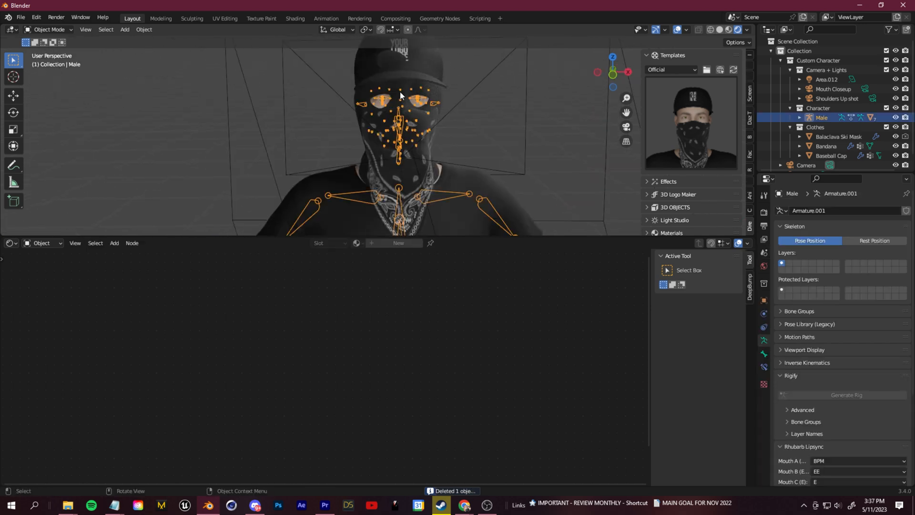
Hide the balaclava ski mask and pick a new bandana colour.
{"action": "left_click", "coordinate": [839, 124]}
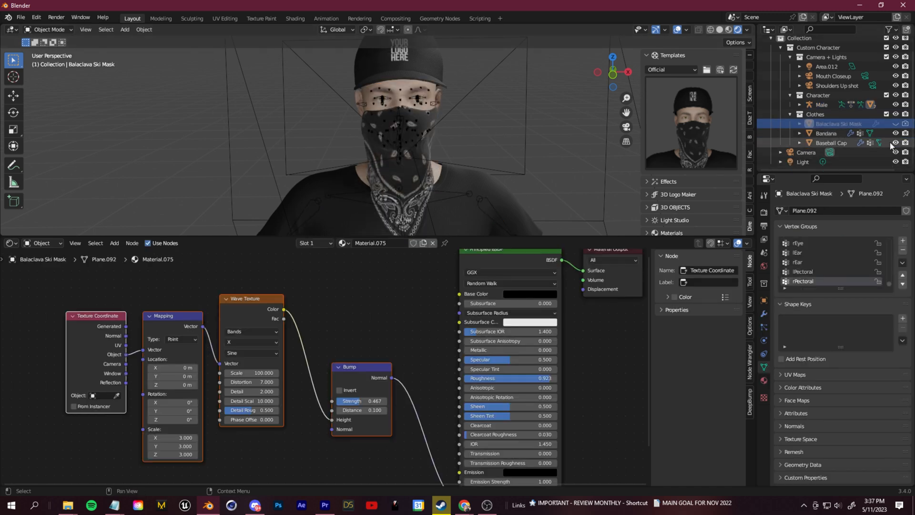
{"action": "left_click", "coordinate": [827, 133]}
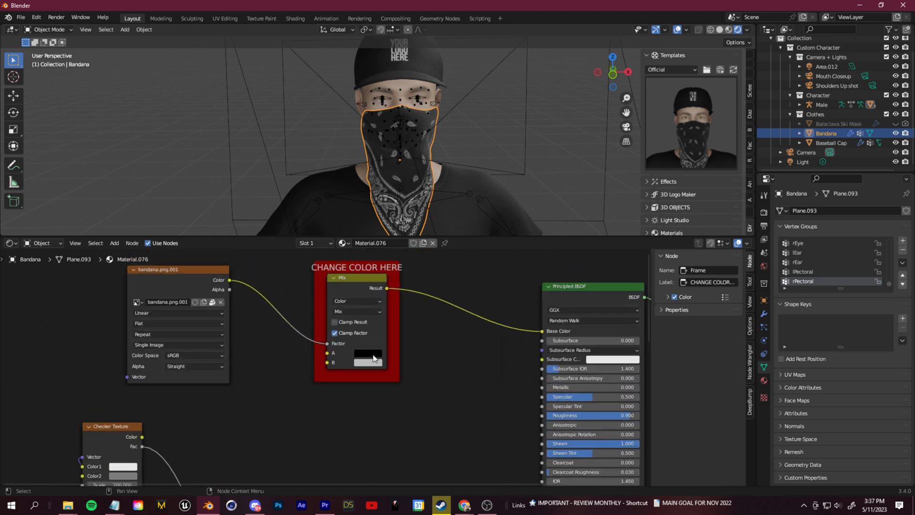
{"action": "left_click", "coordinate": [367, 354]}
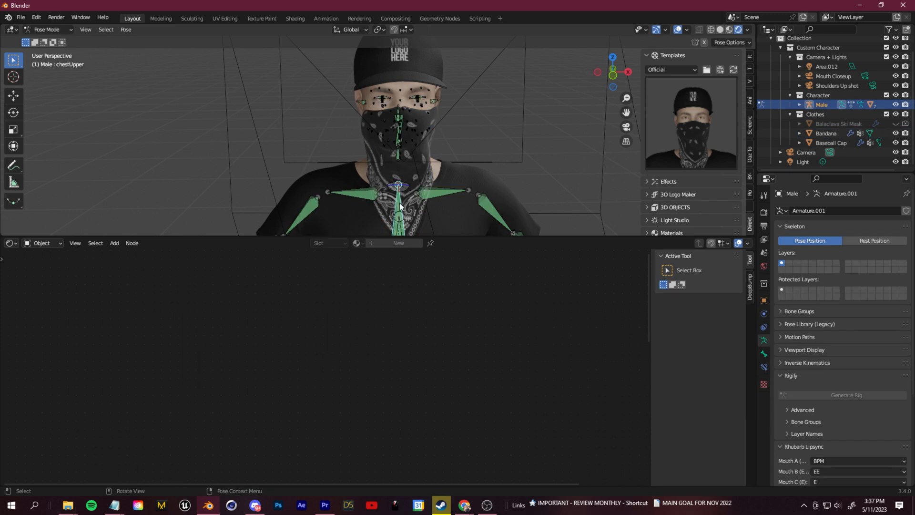
{"action": "key", "text": "r"}
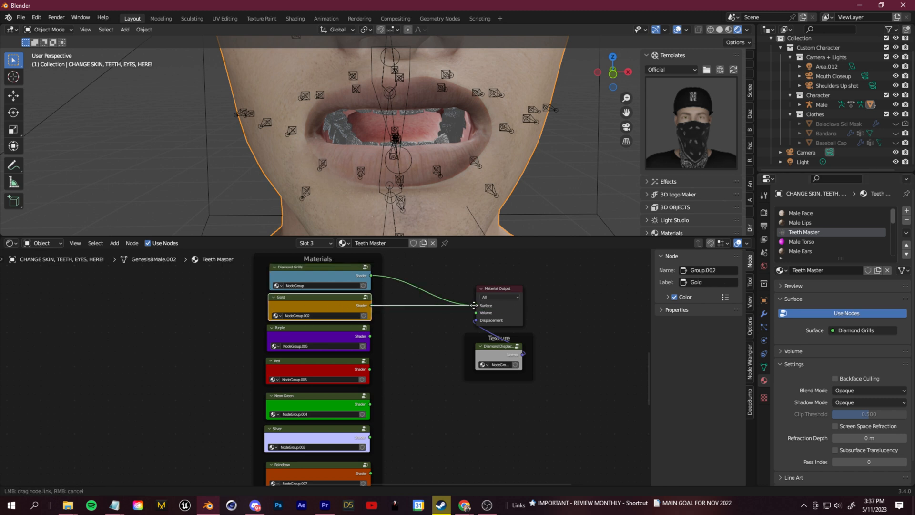
Connect the Neon Green group's Shader output to the teeth Material Output Surface.
{"action": "left_click_drag", "start_coordinate": [370, 368], "coordinate": [475, 306]}
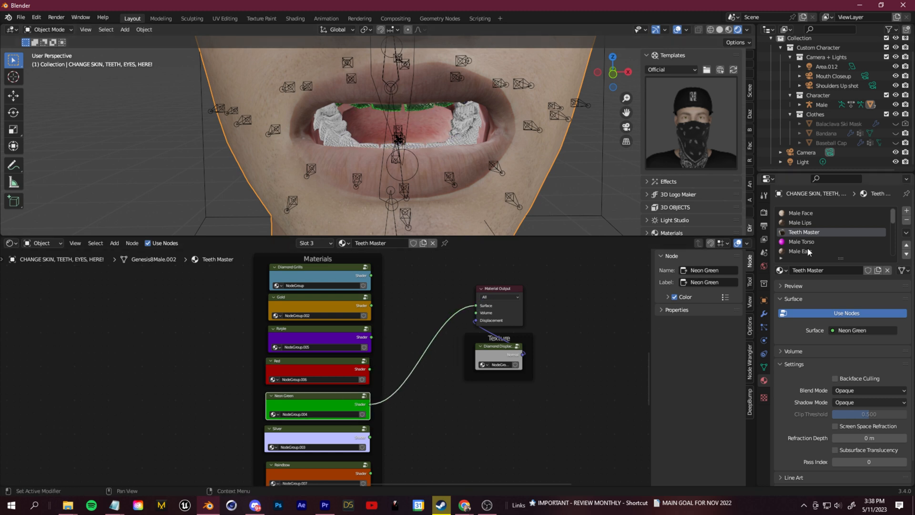
{"action": "mouse_move", "coordinate": [805, 239]}
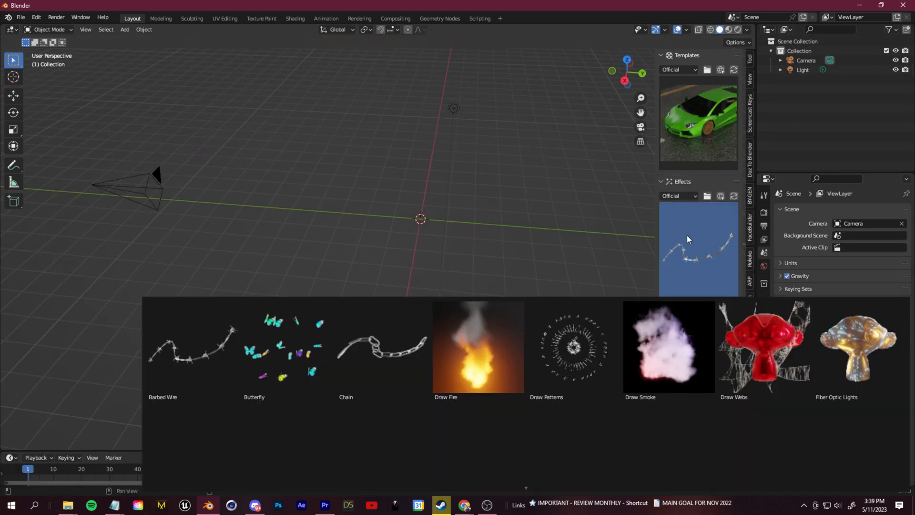
Pick Butterfly from the Direktor 3D Effects gallery to add the butterfly cluster.
{"action": "left_click", "coordinate": [477, 347]}
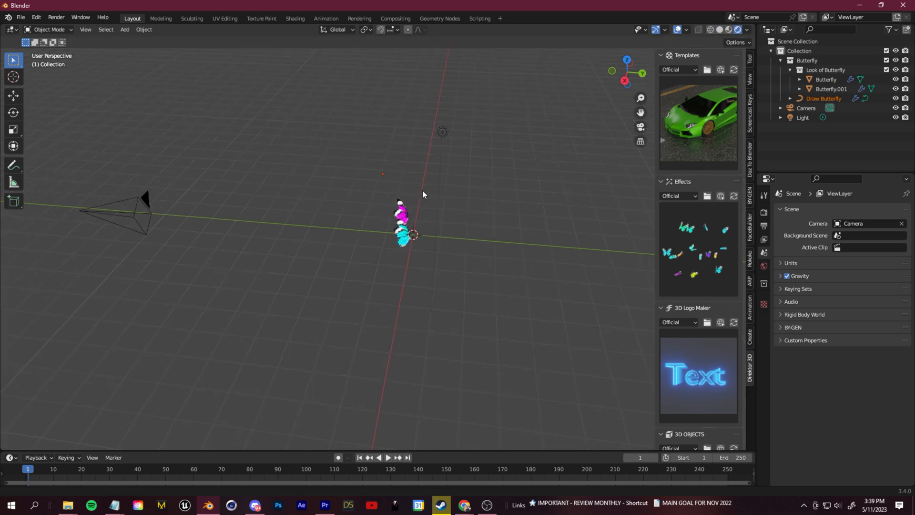
Select Draw Butterfly, enter Edit Mode, and draw a freehand path for the butterflies.
{"action": "left_click_drag", "start_coordinate": [424, 192], "coordinate": [388, 286]}
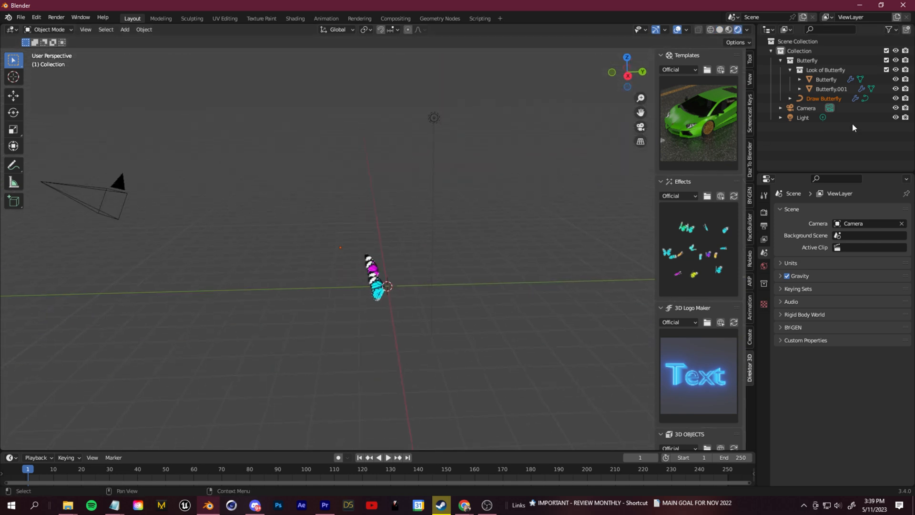
{"action": "left_click", "coordinate": [822, 99]}
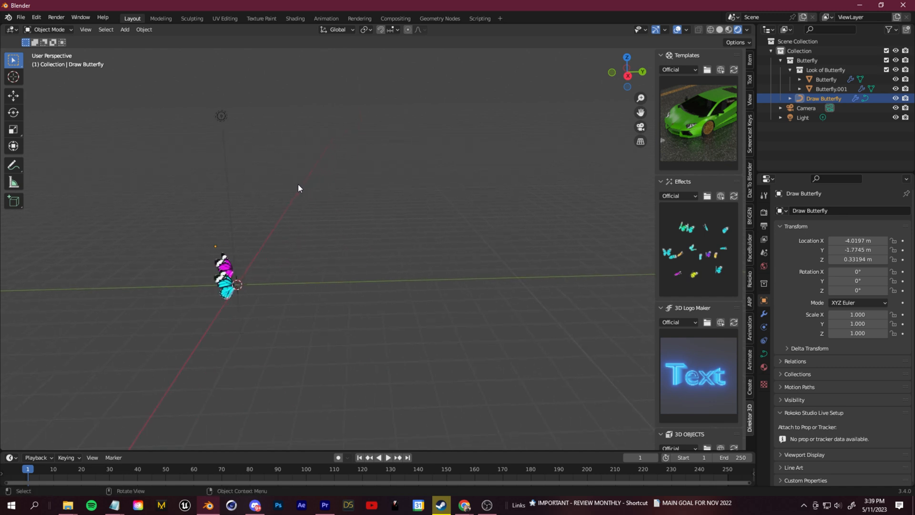
{"action": "key", "text": "Tab"}
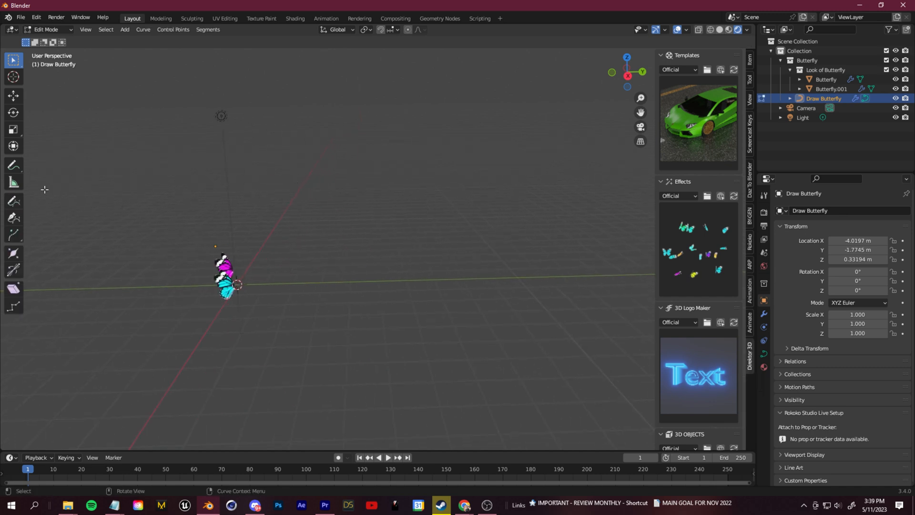
{"action": "left_click", "coordinate": [13, 200]}
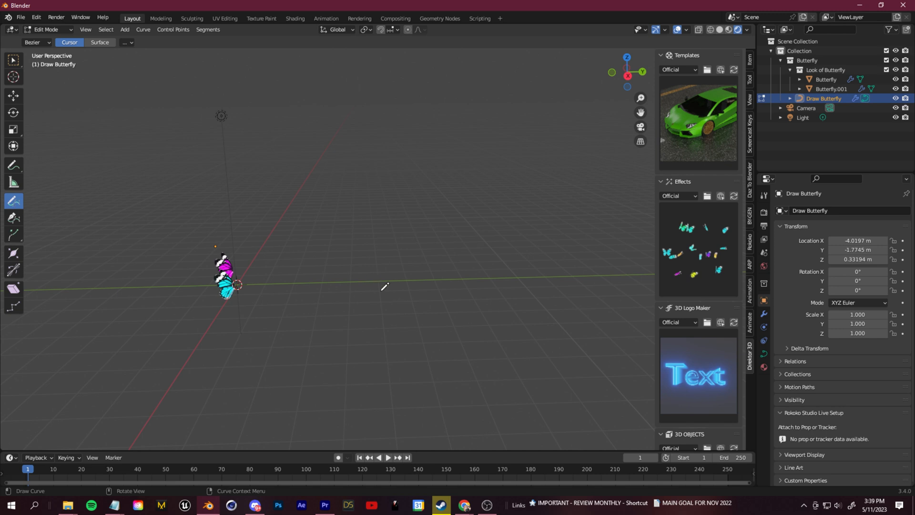
{"action": "left_click", "coordinate": [388, 462]}
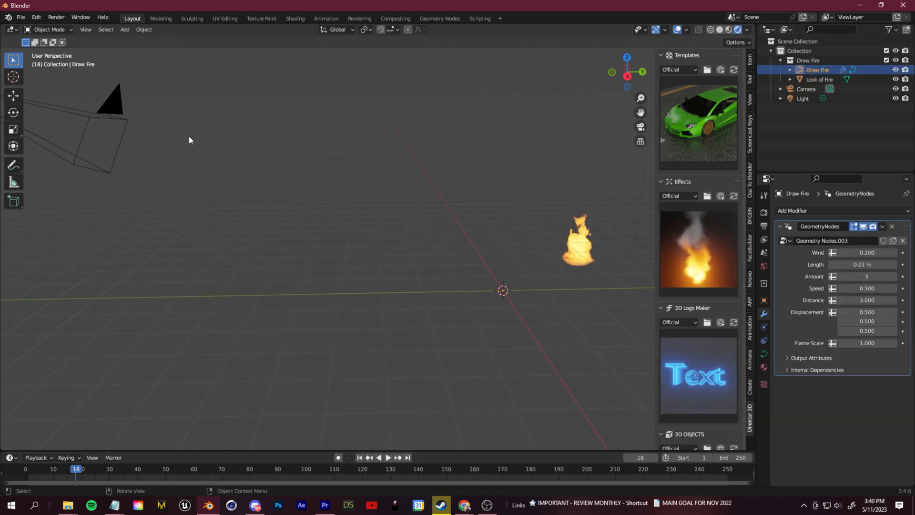
Add a cube, draw fire over it, draw a barbed wire path, and pick Draw Smoke.
{"action": "left_click", "coordinate": [124, 29]}
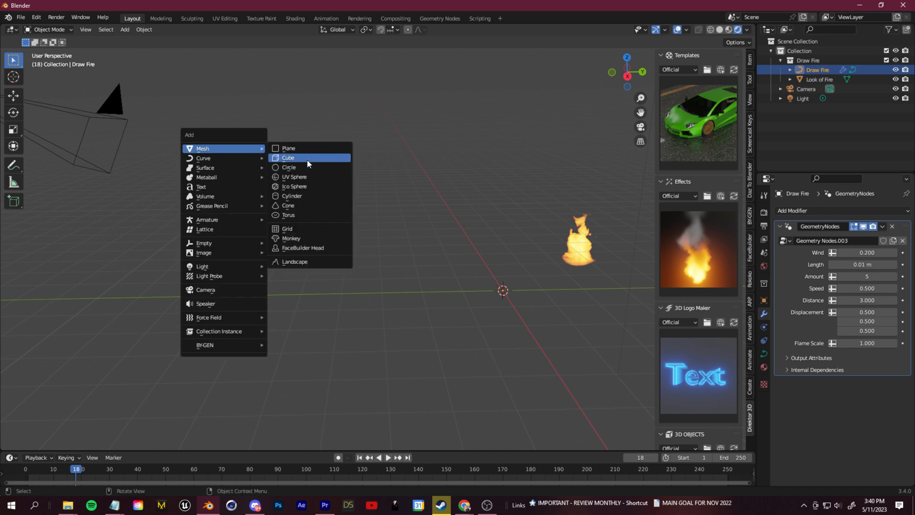
{"action": "left_click", "coordinate": [289, 158]}
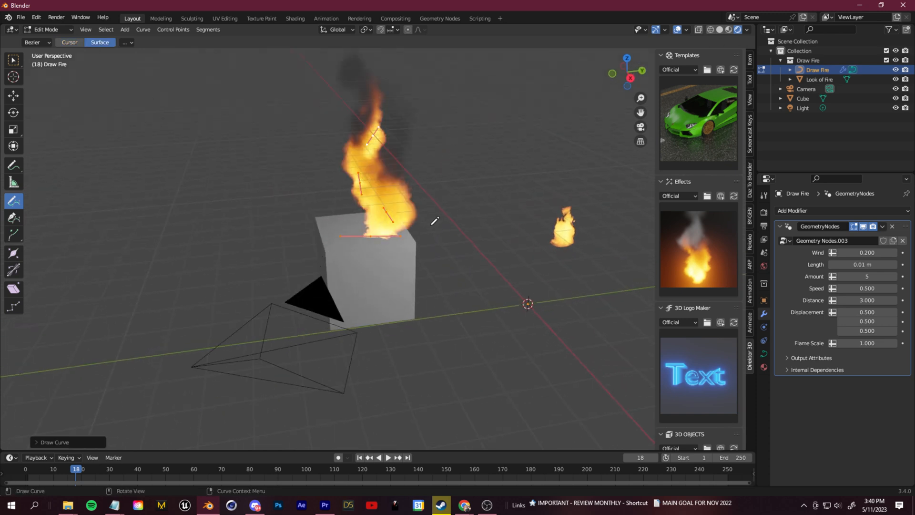
{"action": "left_click", "coordinate": [388, 457]}
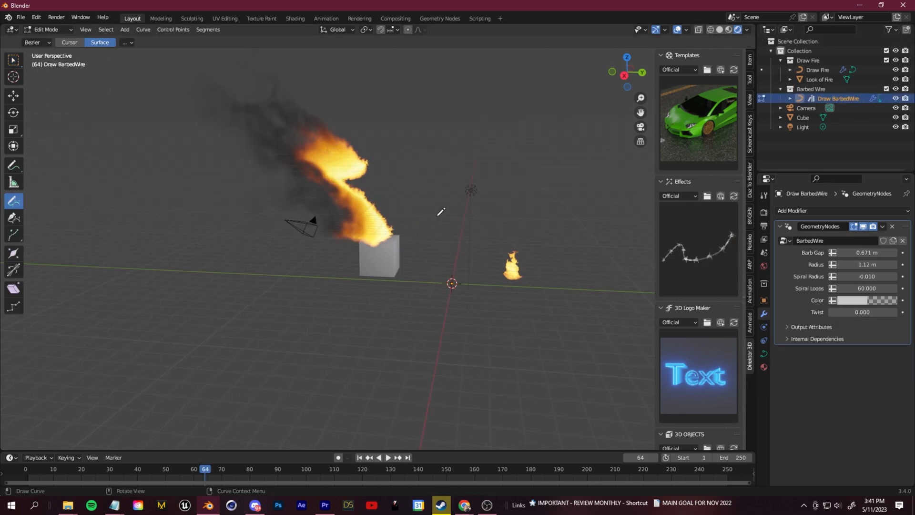
{"action": "left_click", "coordinate": [387, 457]}
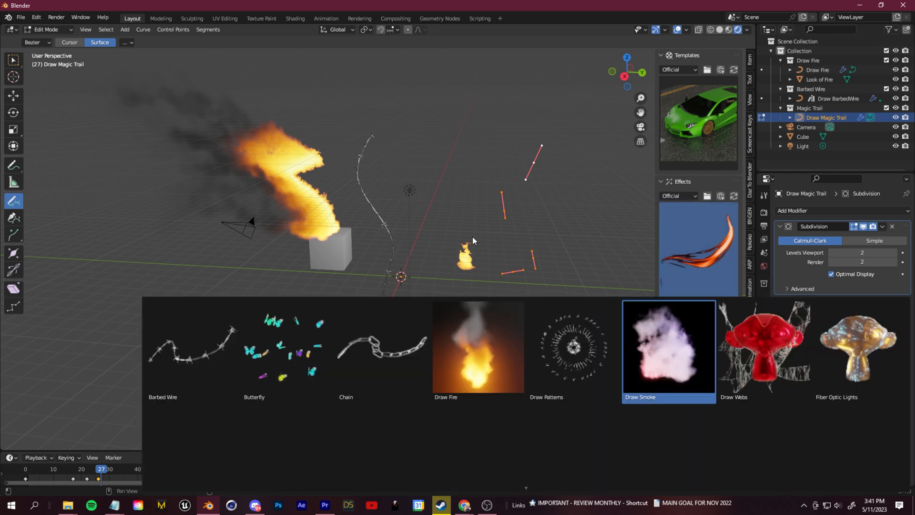
{"action": "left_click", "coordinate": [763, 347]}
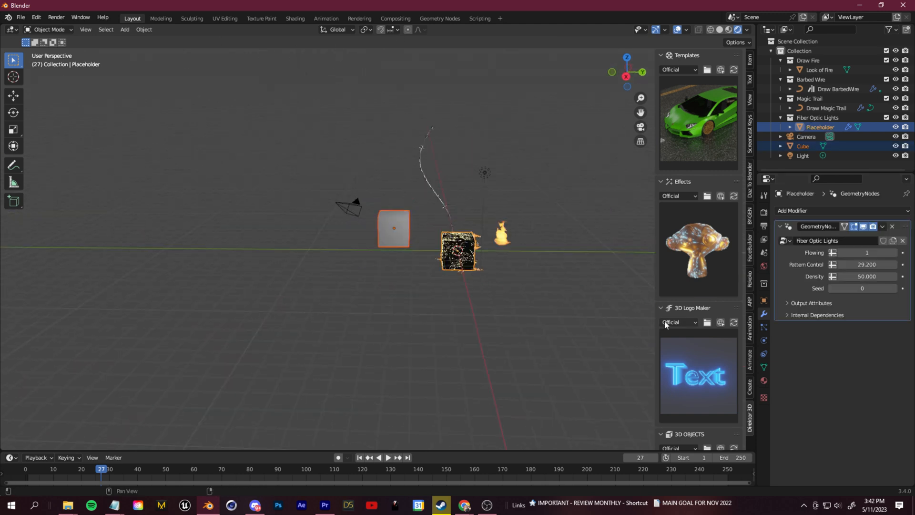
Scroll the sidebar panel and select an entry in the object list.
{"action": "scroll", "scroll_direction": "down", "scroll_amount": 3}
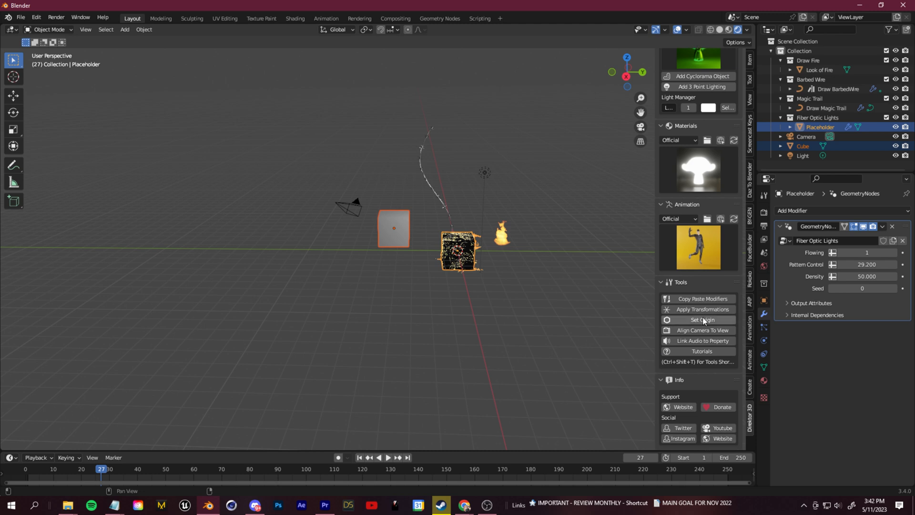
{"action": "mouse_move", "coordinate": [702, 319]}
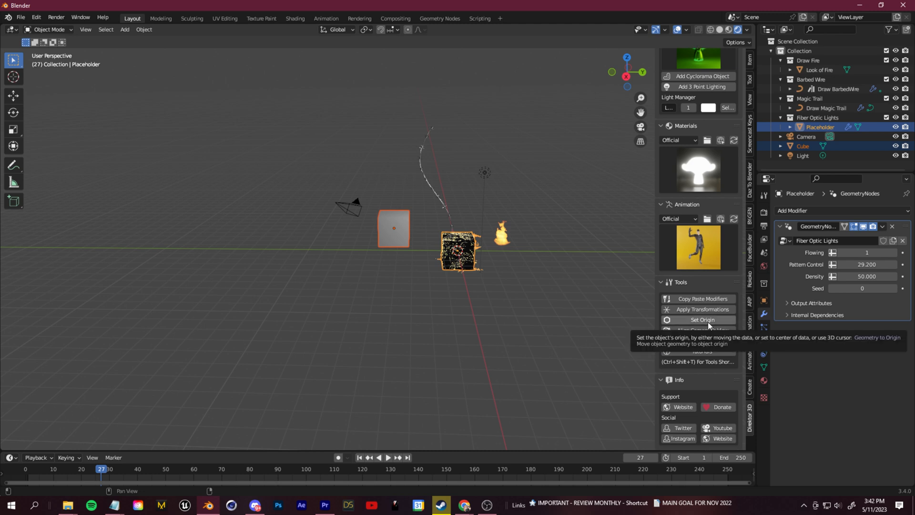
{"action": "mouse_move", "coordinate": [702, 309]}
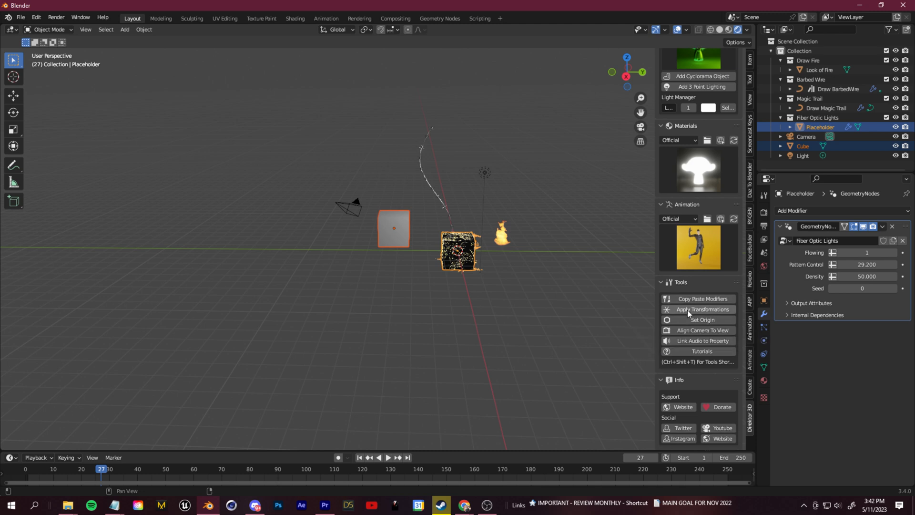
{"action": "mouse_move", "coordinate": [703, 319]}
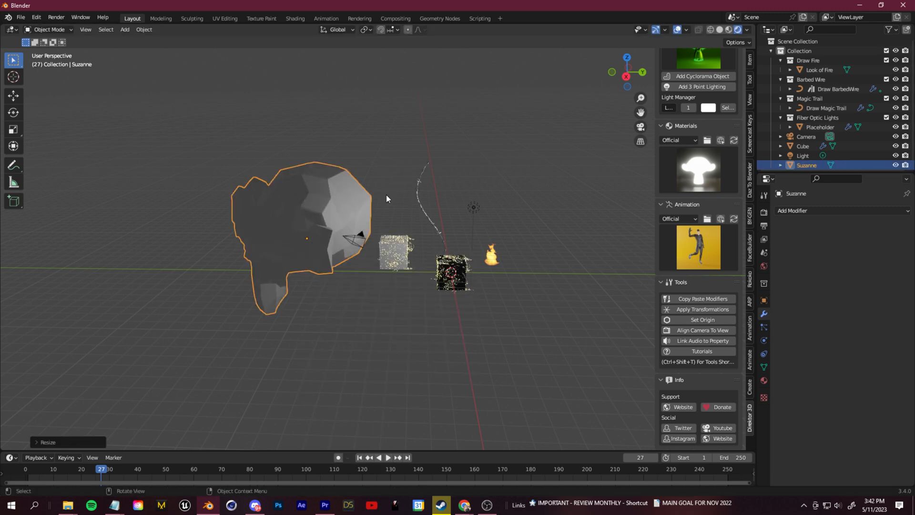
{"action": "left_click", "coordinate": [821, 127]}
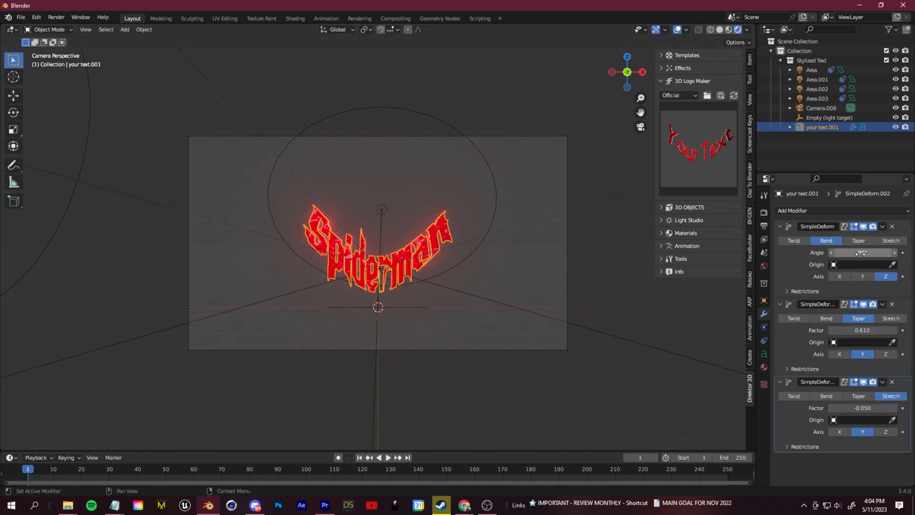
Drag the SimpleDeform Bend Angle value to arc the Spiderman text.
{"action": "left_click_drag", "start_coordinate": [858, 252], "coordinate": [869, 252]}
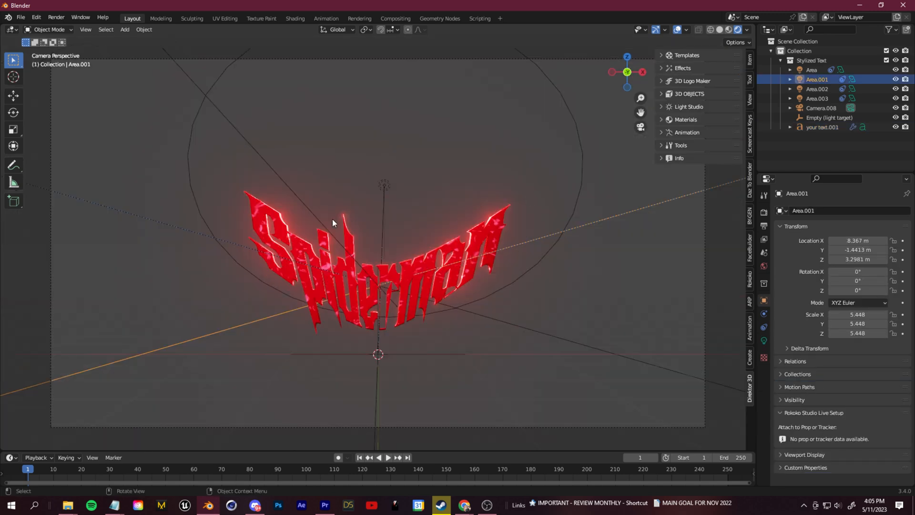
{"action": "mouse_move", "coordinate": [659, 111]}
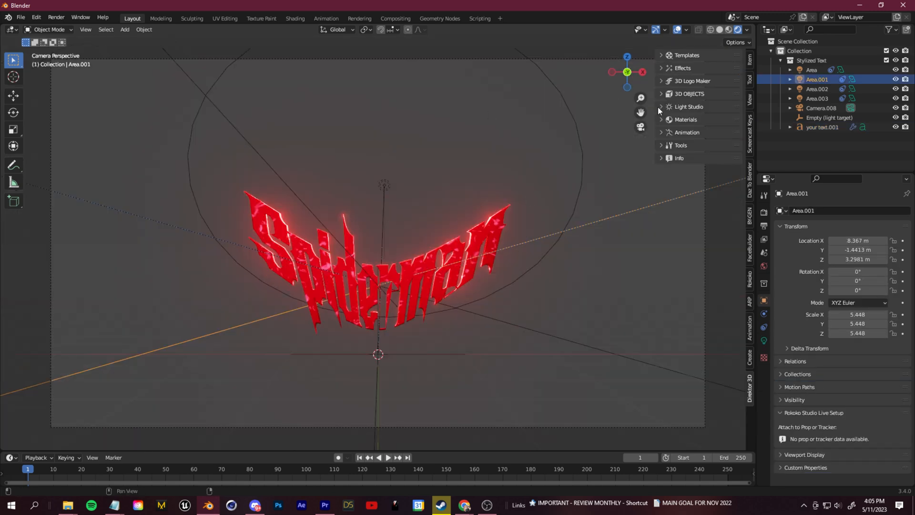
Add a cyclorama backdrop, set the Area light power to 150 W, and select the area lights.
{"action": "left_click", "coordinate": [689, 107]}
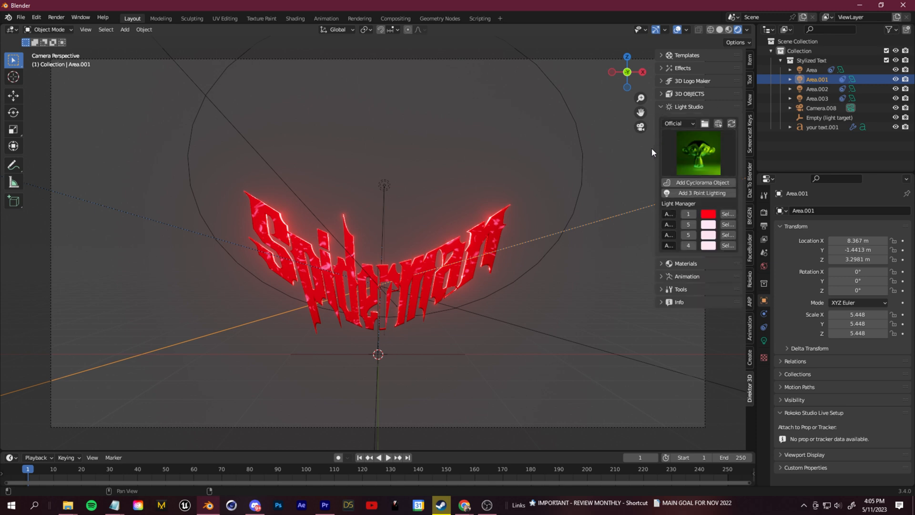
{"action": "left_click", "coordinate": [696, 153]}
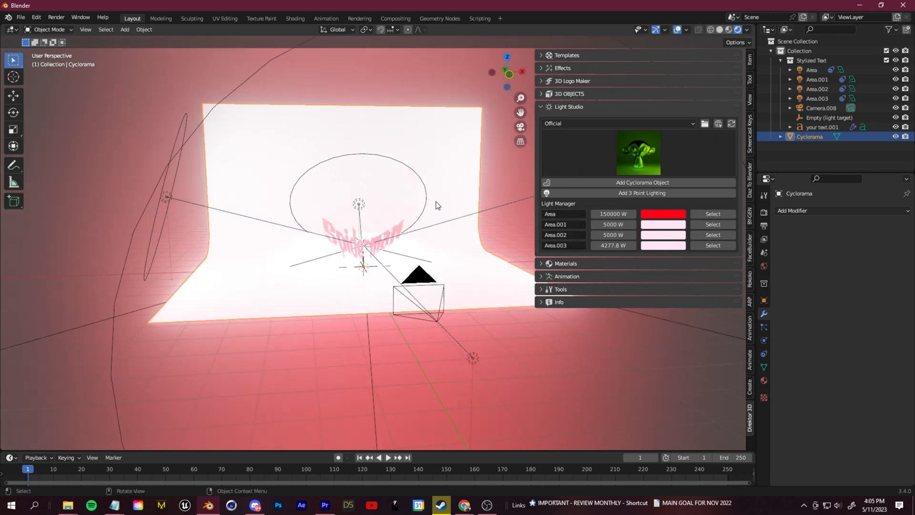
{"action": "left_click", "coordinate": [125, 29]}
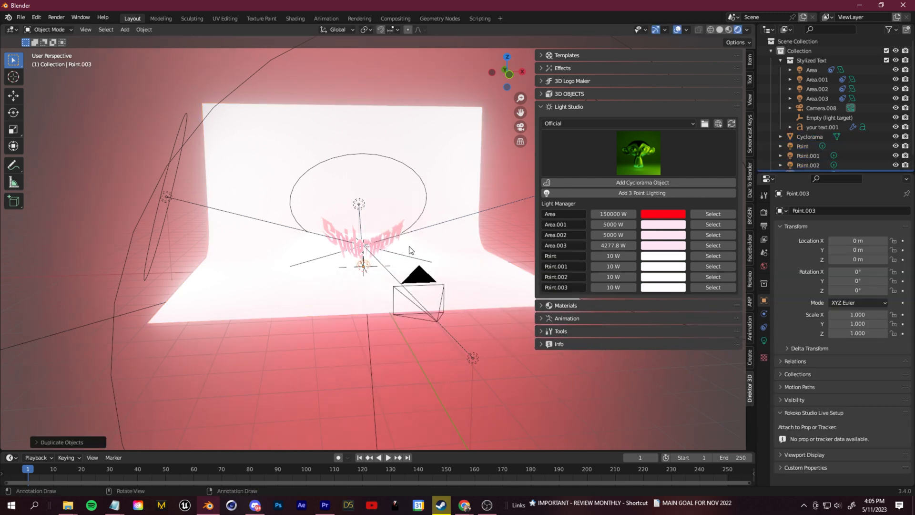
{"action": "left_click", "coordinate": [809, 136]}
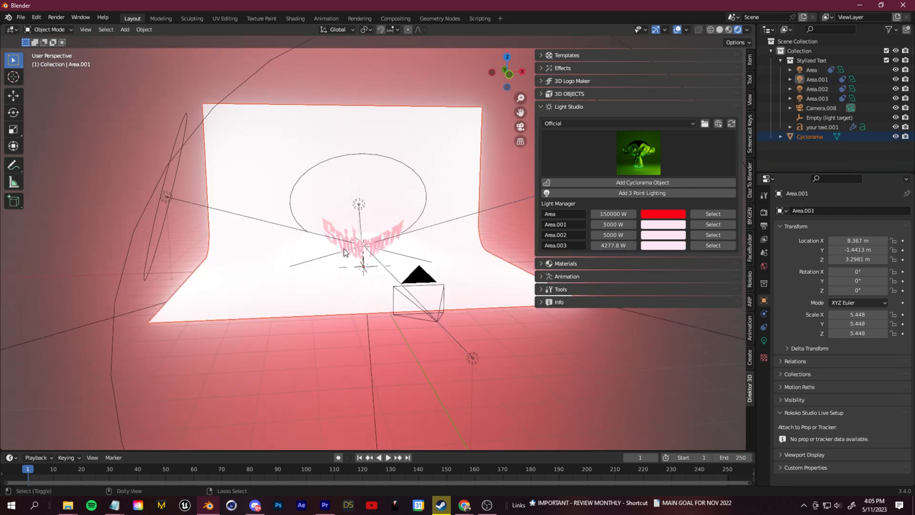
{"action": "double_click", "coordinate": [612, 214]}
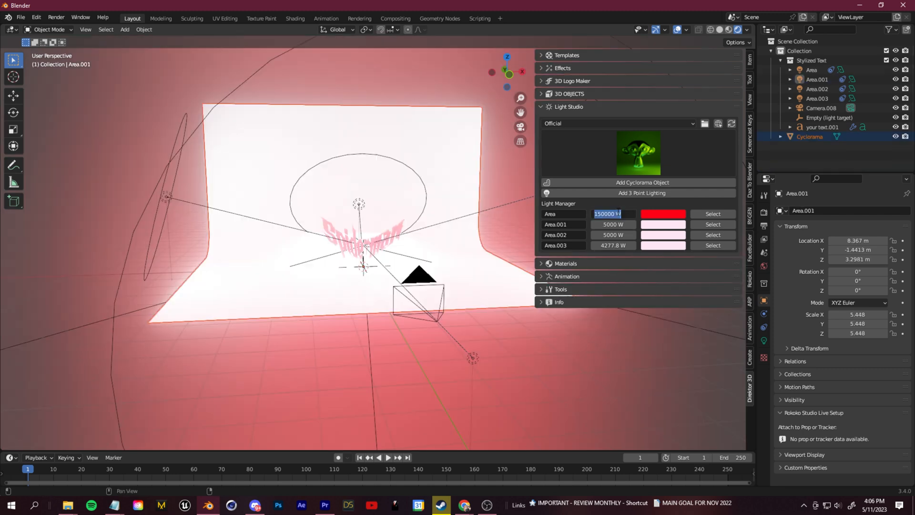
{"action": "type", "text": "150"}
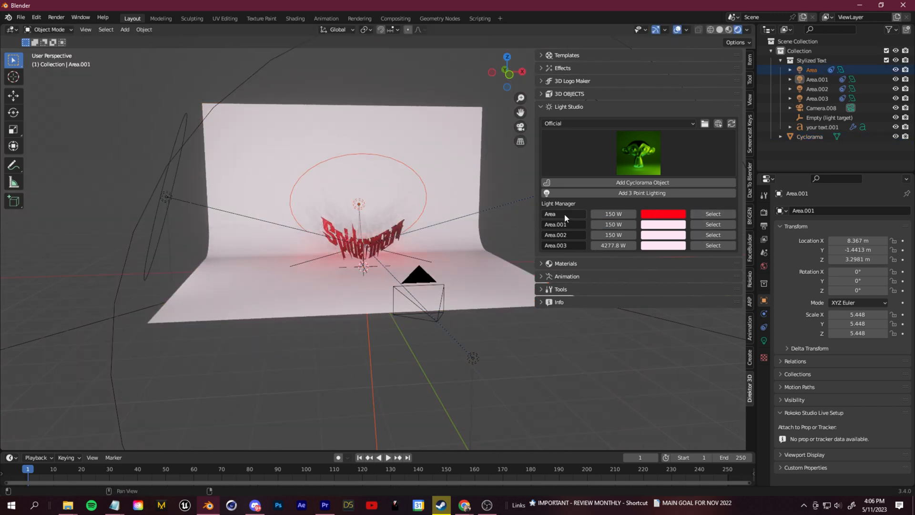
{"action": "left_click", "coordinate": [821, 108]}
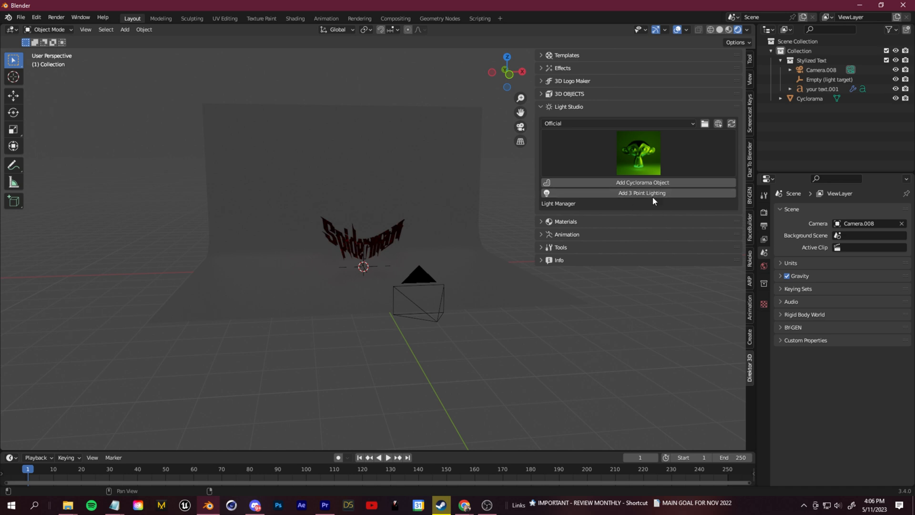
Add a three-point key, fill and back light rig, select the Key Light, then cancel its move.
{"action": "left_click", "coordinate": [641, 193]}
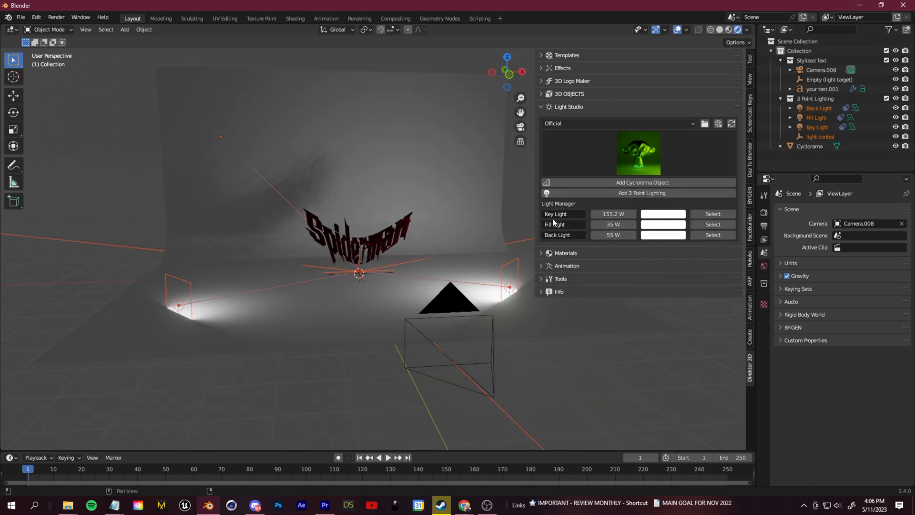
{"action": "left_click", "coordinate": [711, 213]}
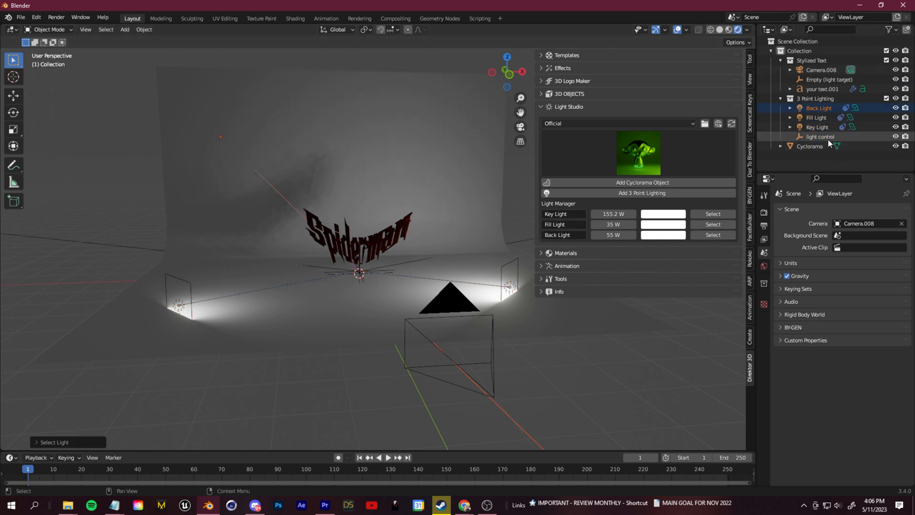
{"action": "left_click", "coordinate": [819, 136]}
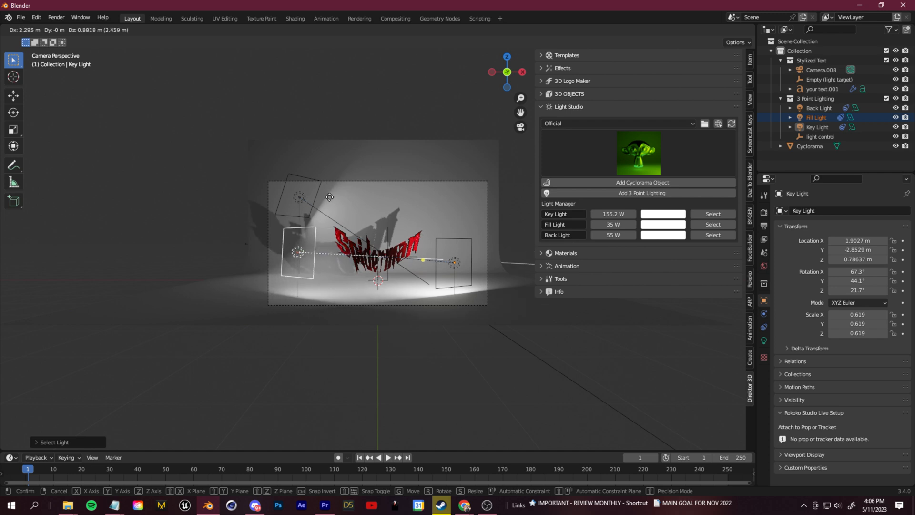
{"action": "right_click", "coordinate": [816, 127]}
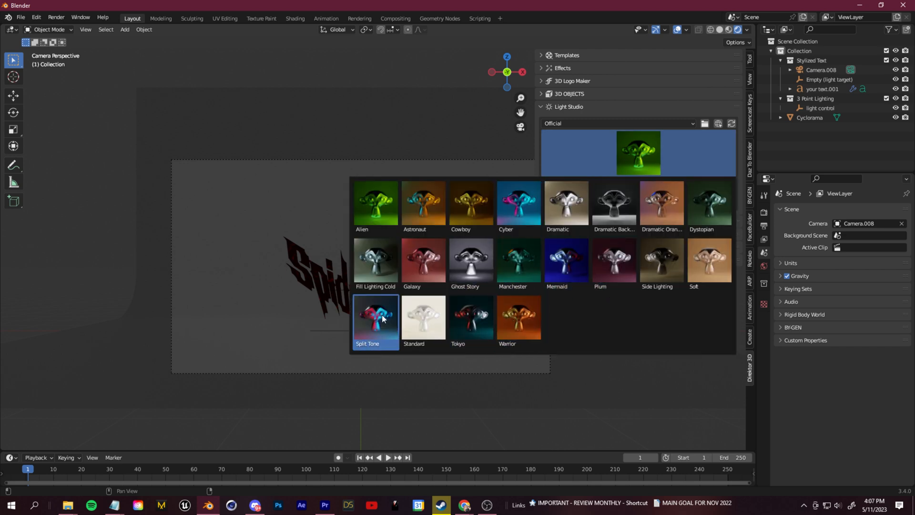
Apply the Split Tone red-and-blue lighting preset and expand the material presets.
{"action": "left_click", "coordinate": [375, 317]}
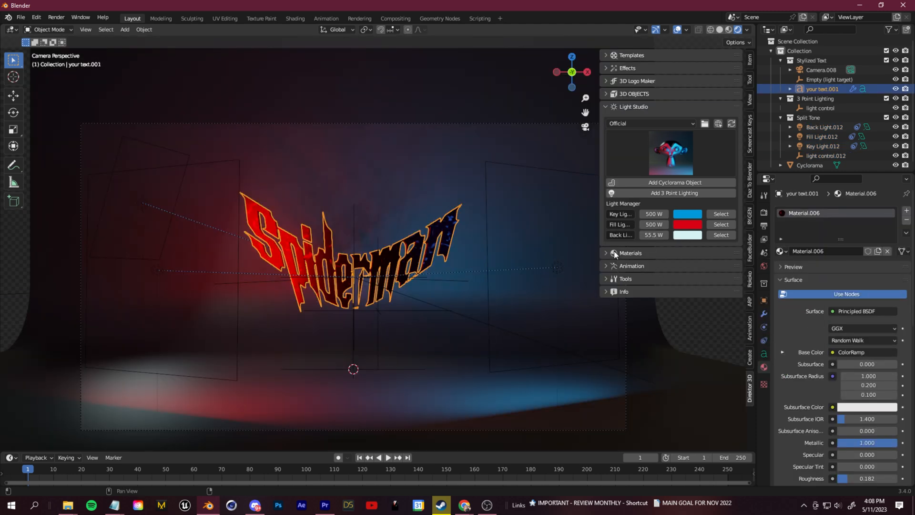
{"action": "left_click", "coordinate": [630, 253]}
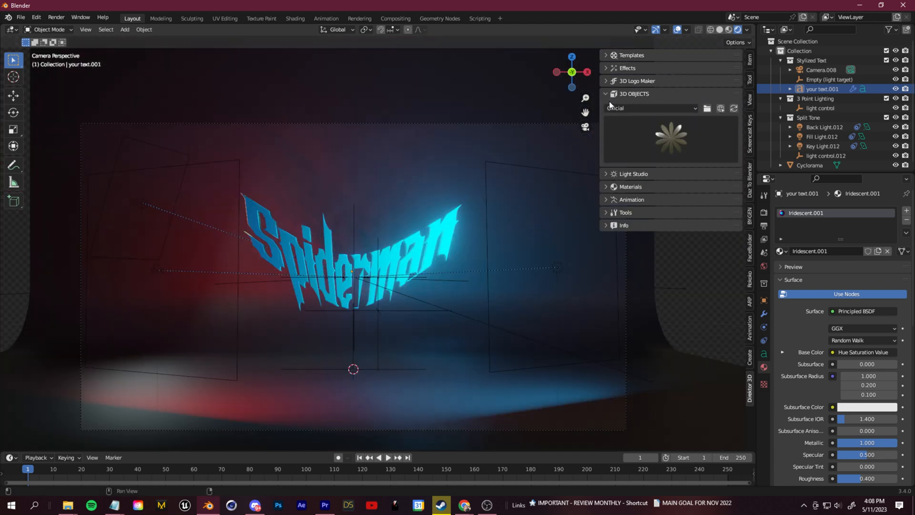
Browse the 3D Objects presets to add the neon red-and-cyan globe logo.
{"action": "left_click", "coordinate": [669, 139]}
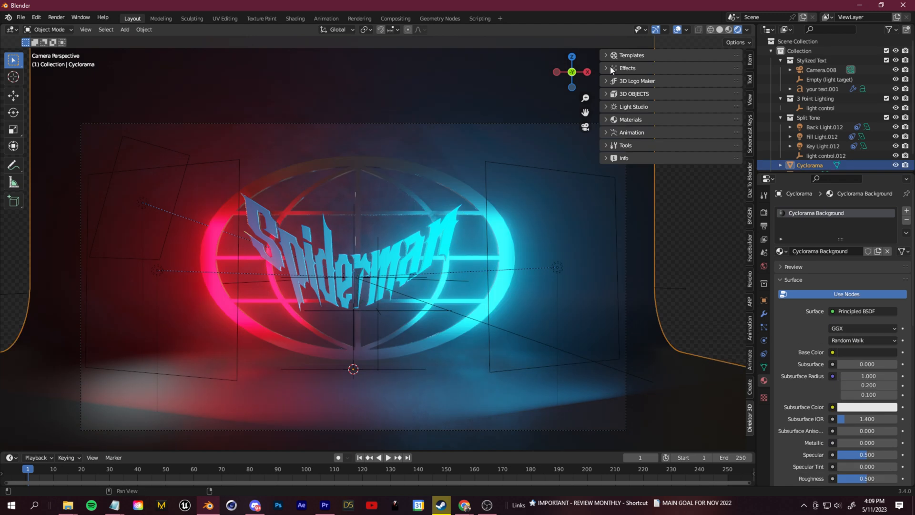
Add the Draw Webs effect and orbit the view to show the whole backdrop.
{"action": "left_click", "coordinate": [627, 67]}
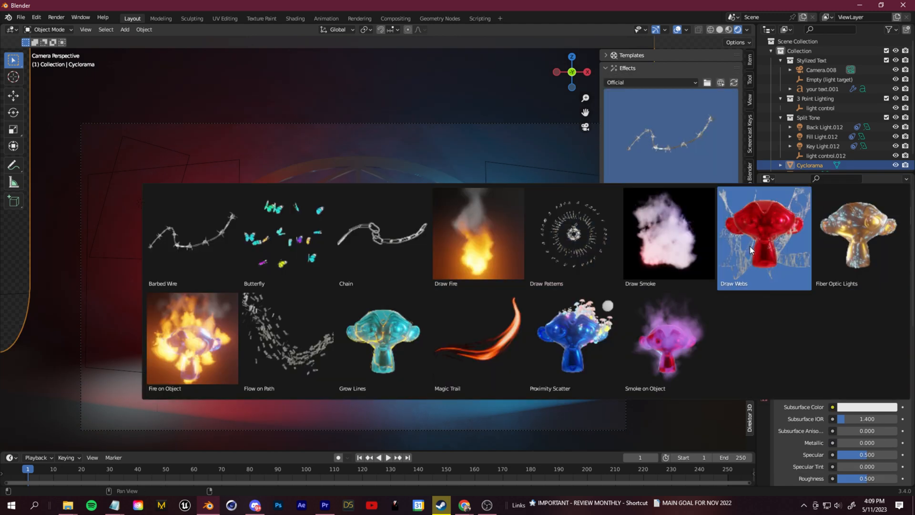
{"action": "left_click", "coordinate": [762, 237]}
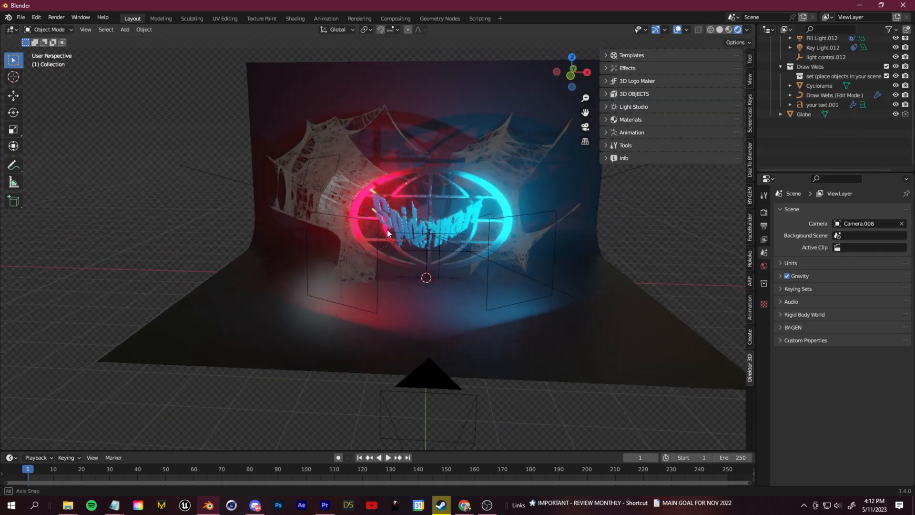
{"action": "left_click_drag", "start_coordinate": [426, 233], "coordinate": [333, 236]}
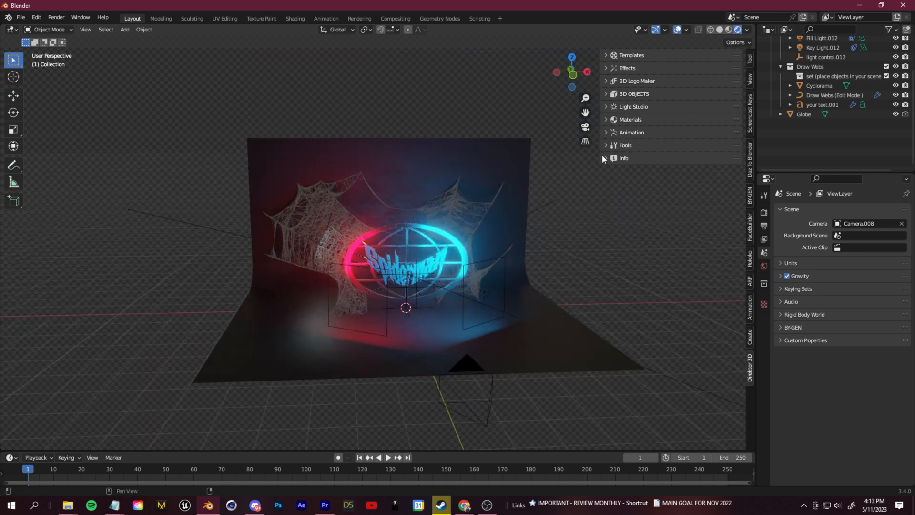
Expand the Info, Tools and Animation panels and add the Baby shark dance.
{"action": "left_click", "coordinate": [623, 159]}
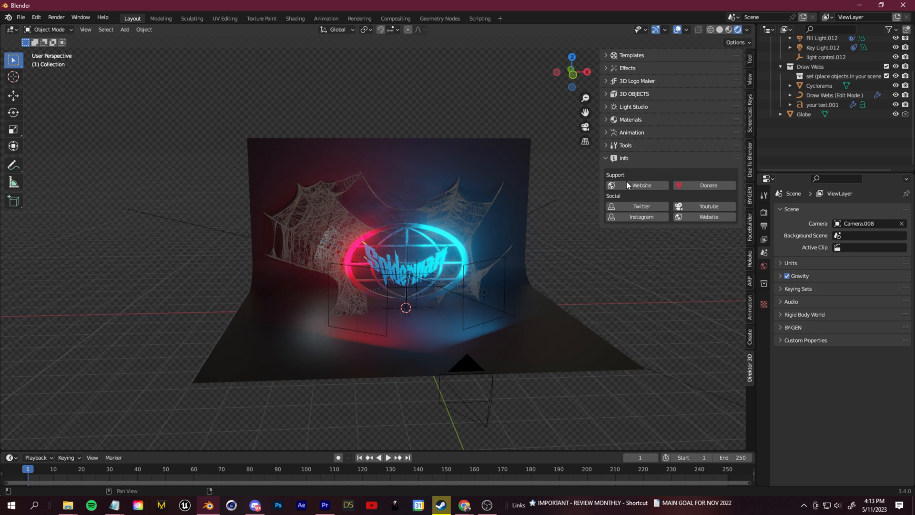
{"action": "left_click", "coordinate": [625, 145]}
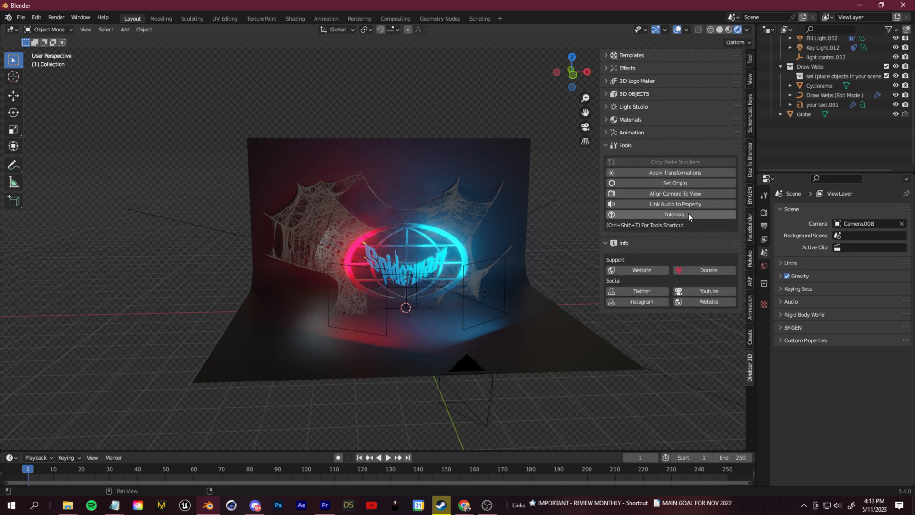
{"action": "left_click", "coordinate": [630, 132]}
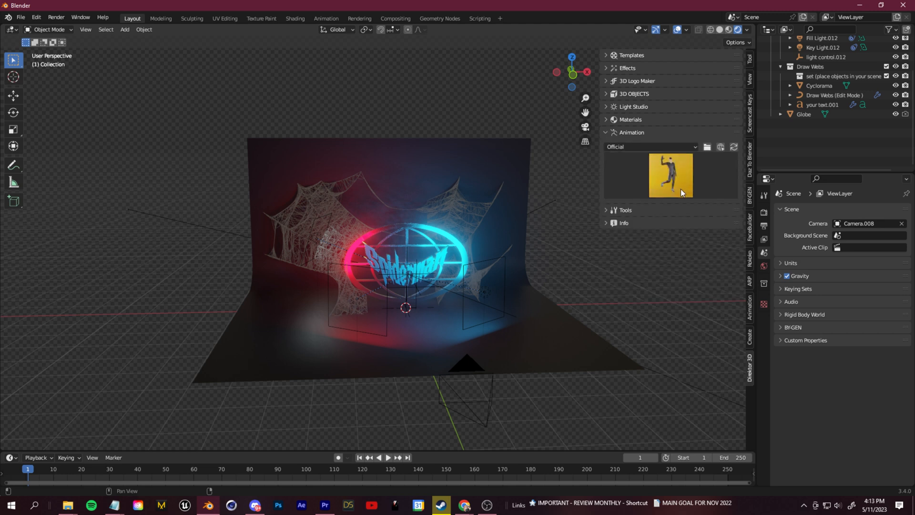
{"action": "left_click", "coordinate": [670, 174]}
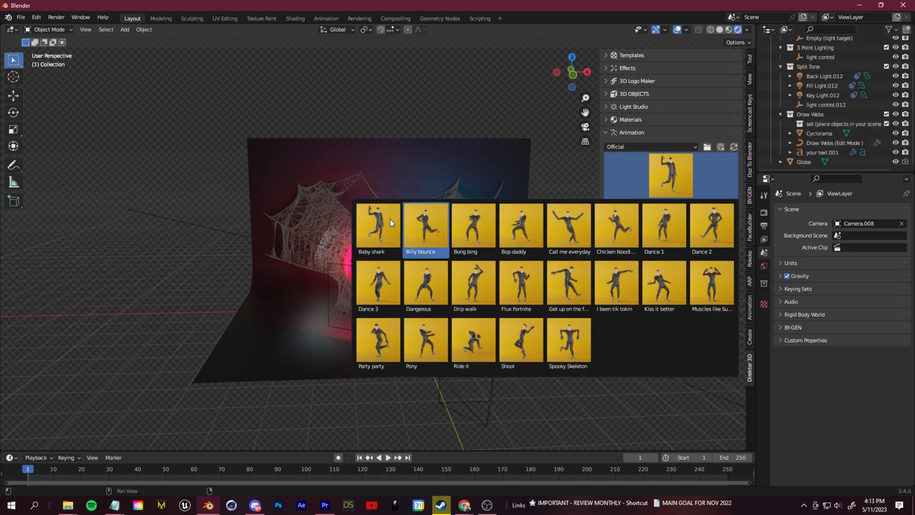
{"action": "left_click", "coordinate": [376, 226]}
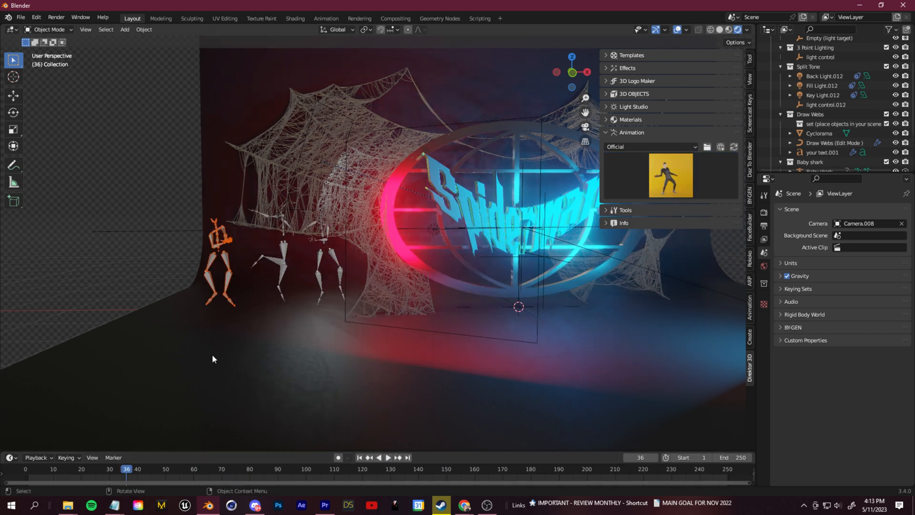
Play the dance animation, then open and close the Templates gallery.
{"action": "left_click", "coordinate": [387, 459]}
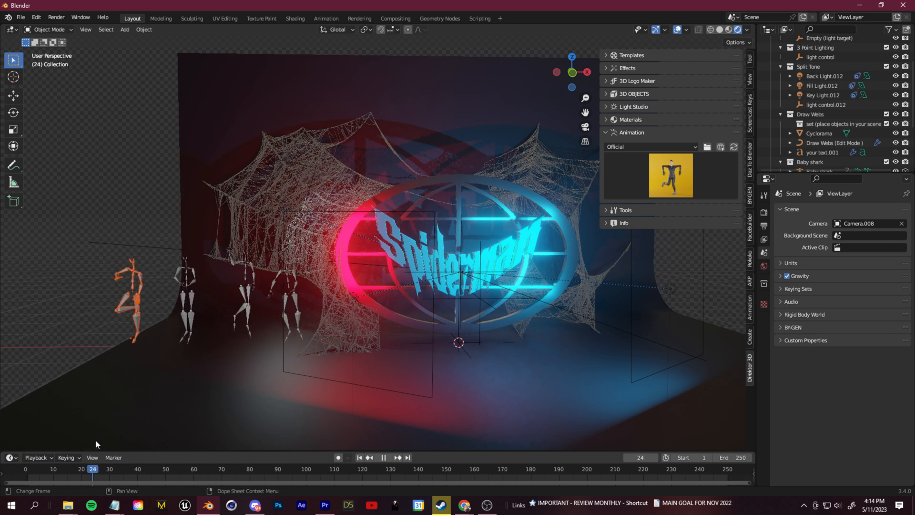
{"action": "left_click", "coordinate": [387, 457]}
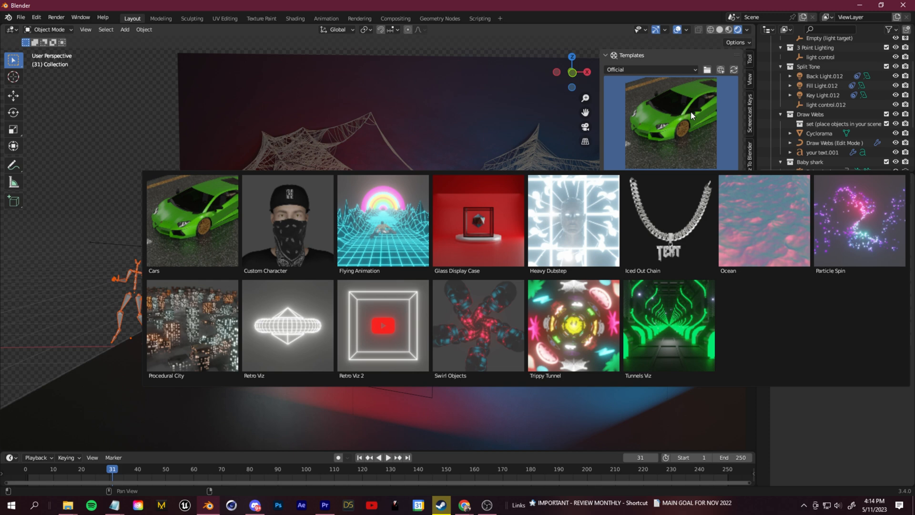
{"action": "mouse_move", "coordinate": [690, 116]}
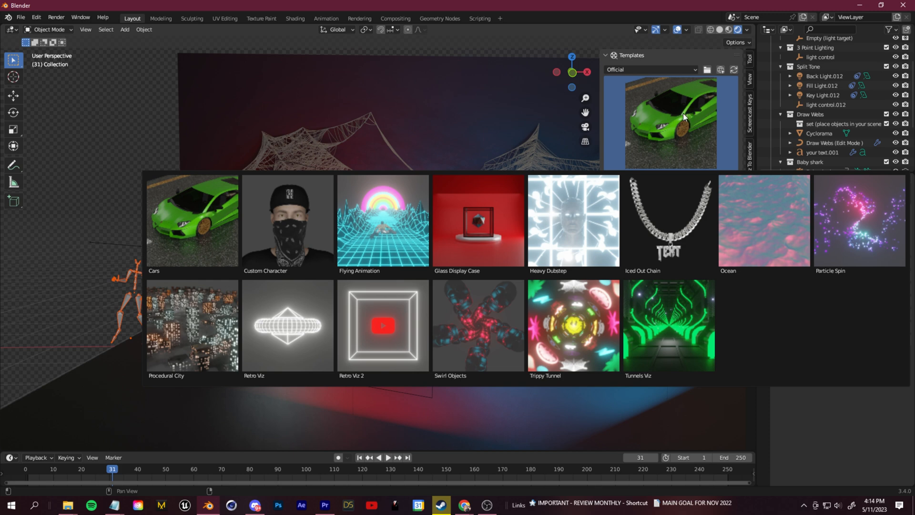
{"action": "left_click", "coordinate": [464, 504]}
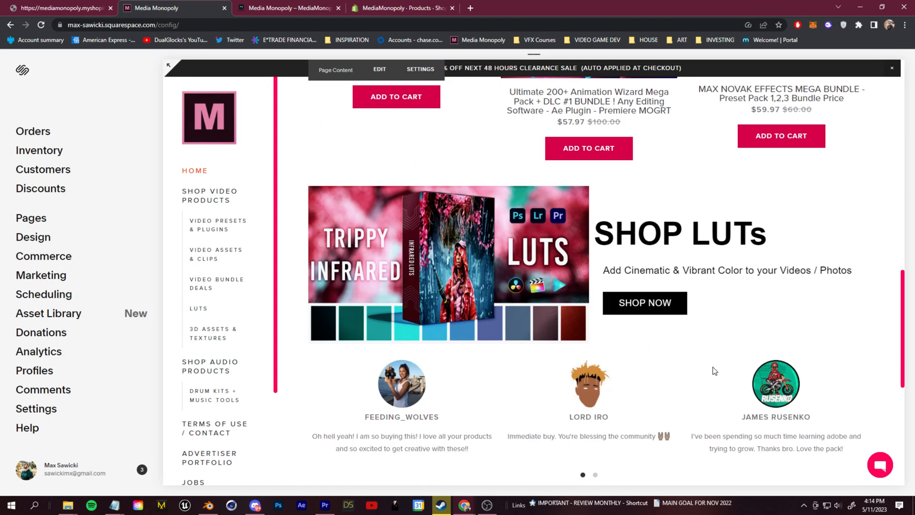
Show the Direktor 3D listing on mediamonopoly.co, priced $77.00 with its feature list.
{"action": "left_click", "coordinate": [285, 7]}
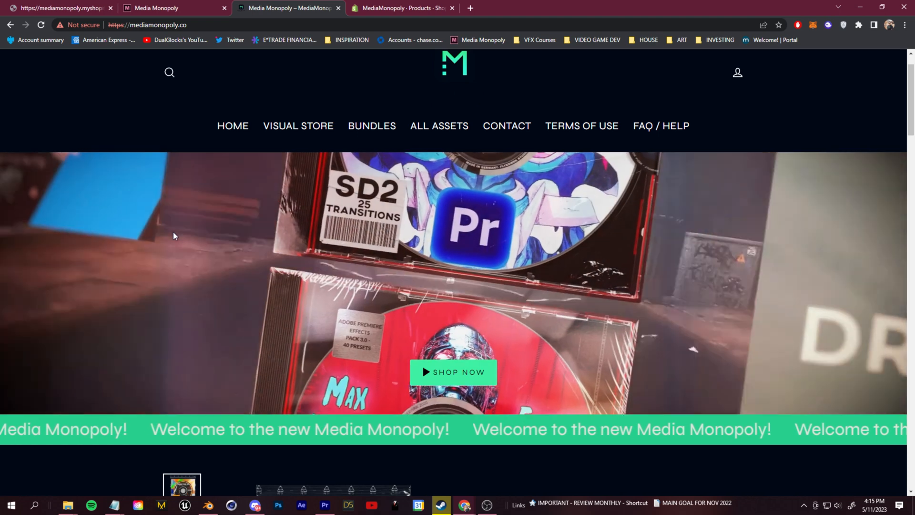
{"action": "scroll", "scroll_direction": "down", "scroll_amount": 3}
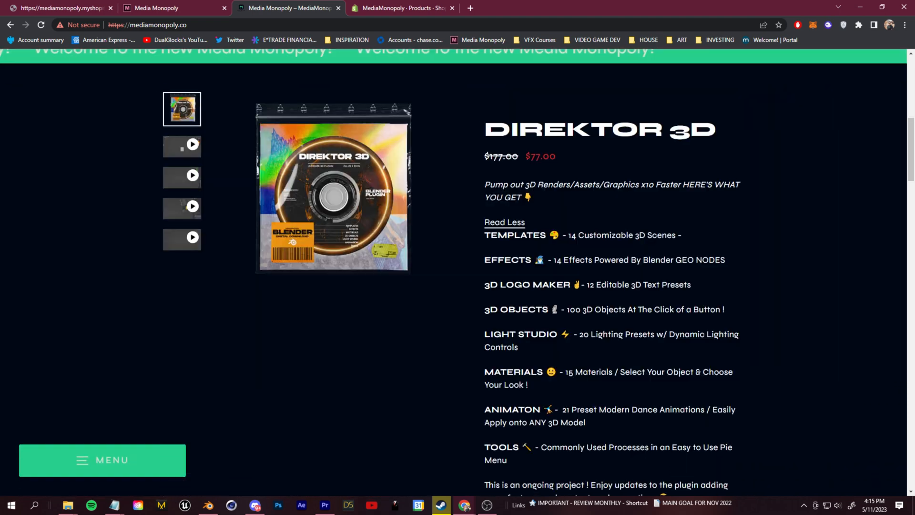